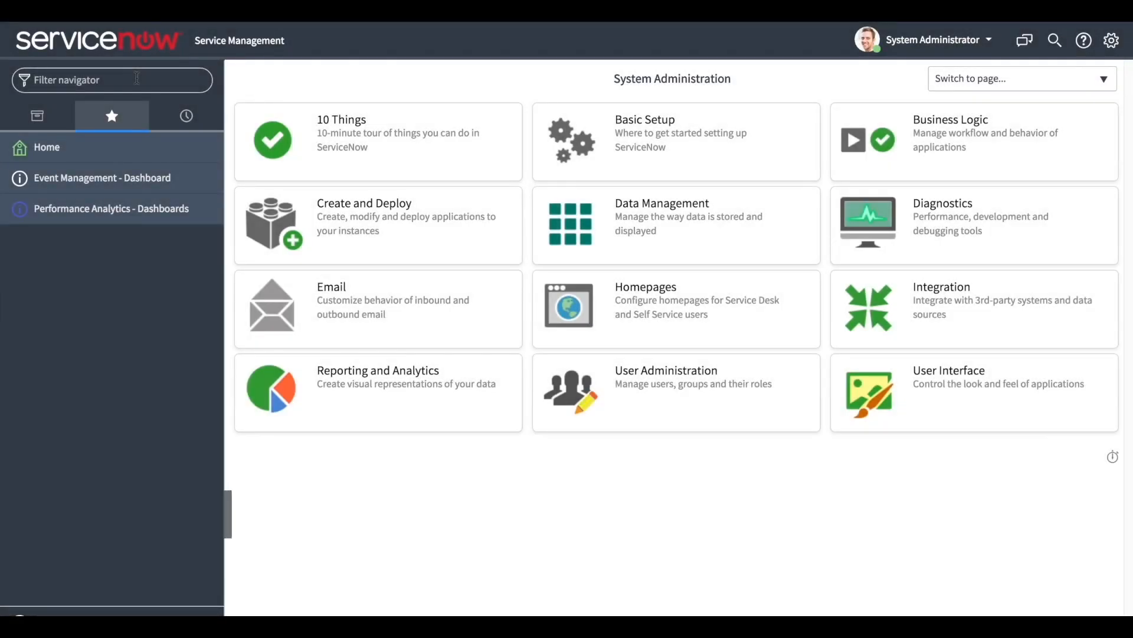
# Filter the application navigator by 'dash' to list dashboard modules
pyautogui.click(102, 178)
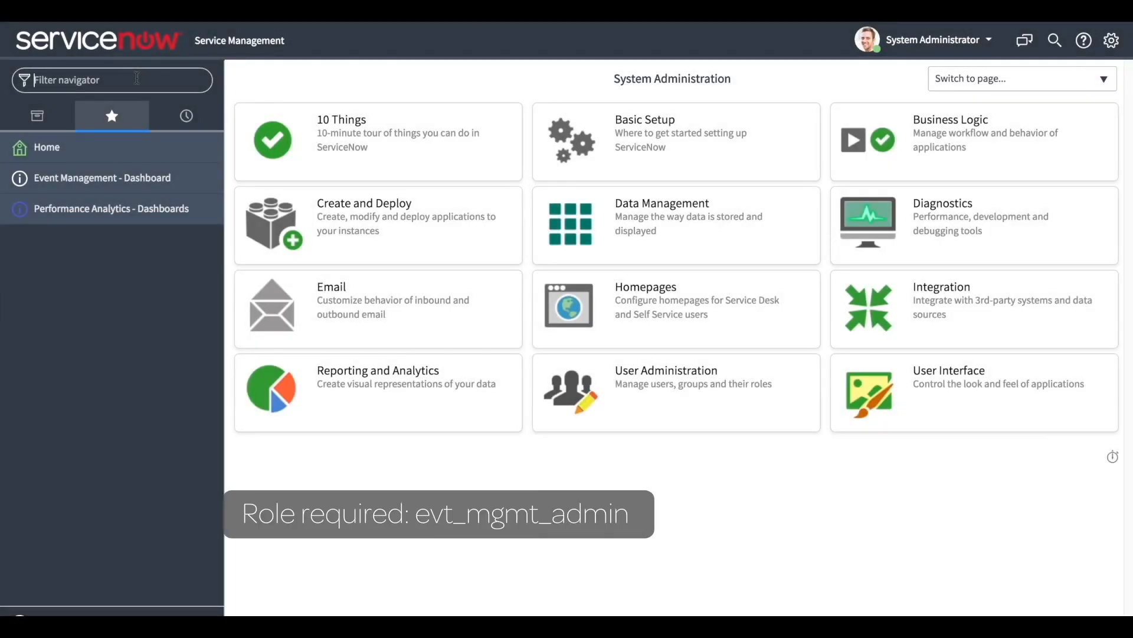
pyautogui.write('d')
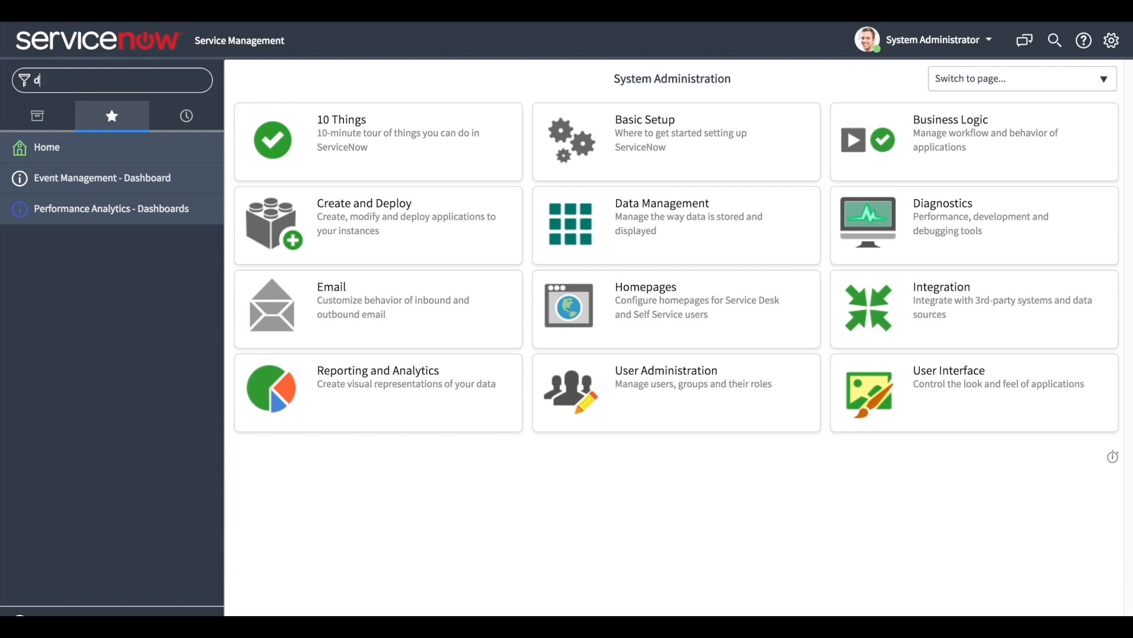
pyautogui.write('ash')
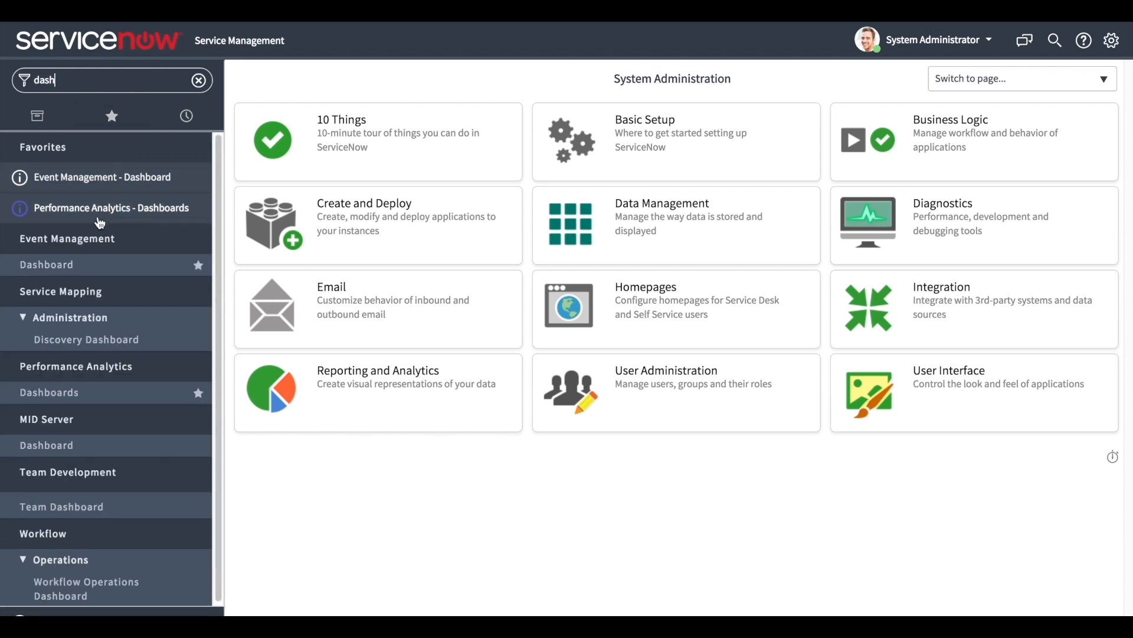
# Open the Event Management dashboard, then filter the navigator by 'manu'
pyautogui.click(46, 264)
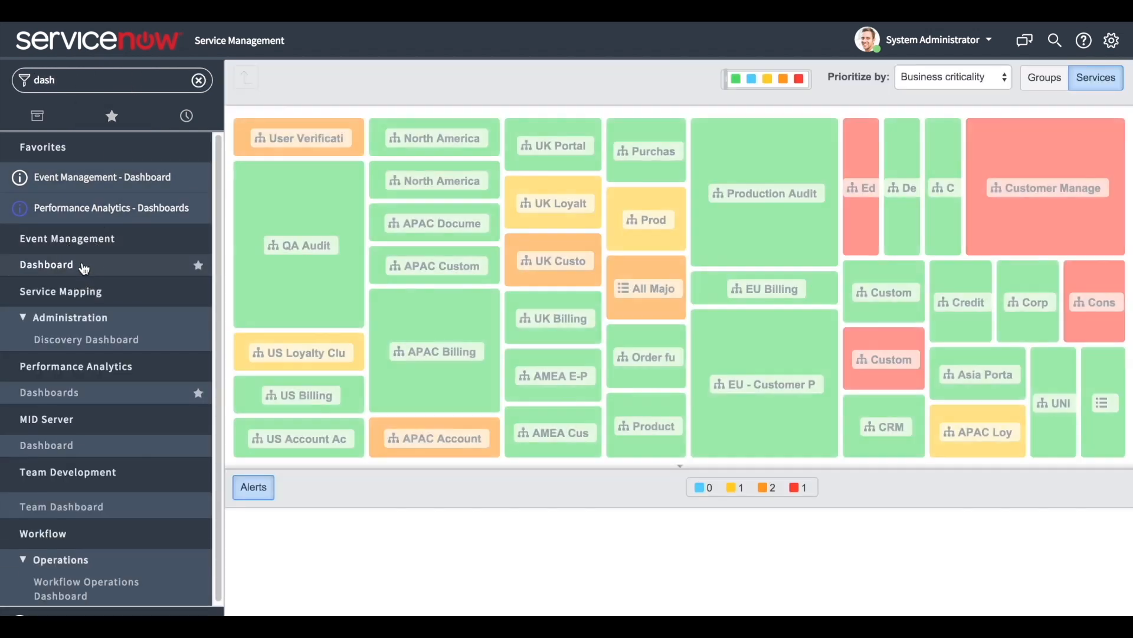
pyautogui.click(253, 487)
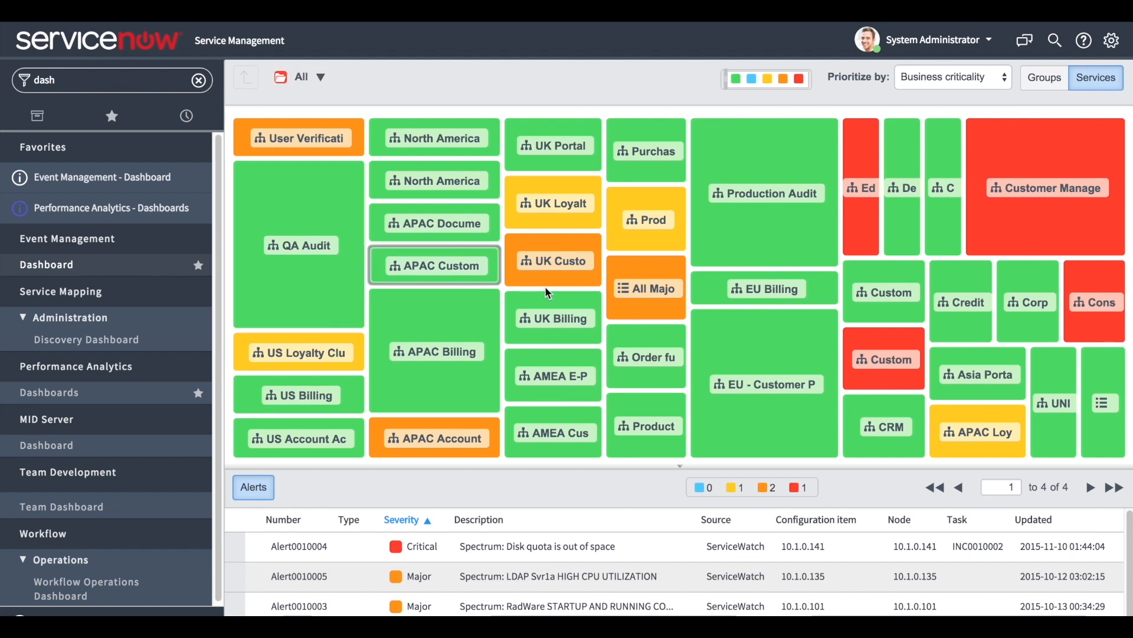
pyautogui.moveTo(646, 288)
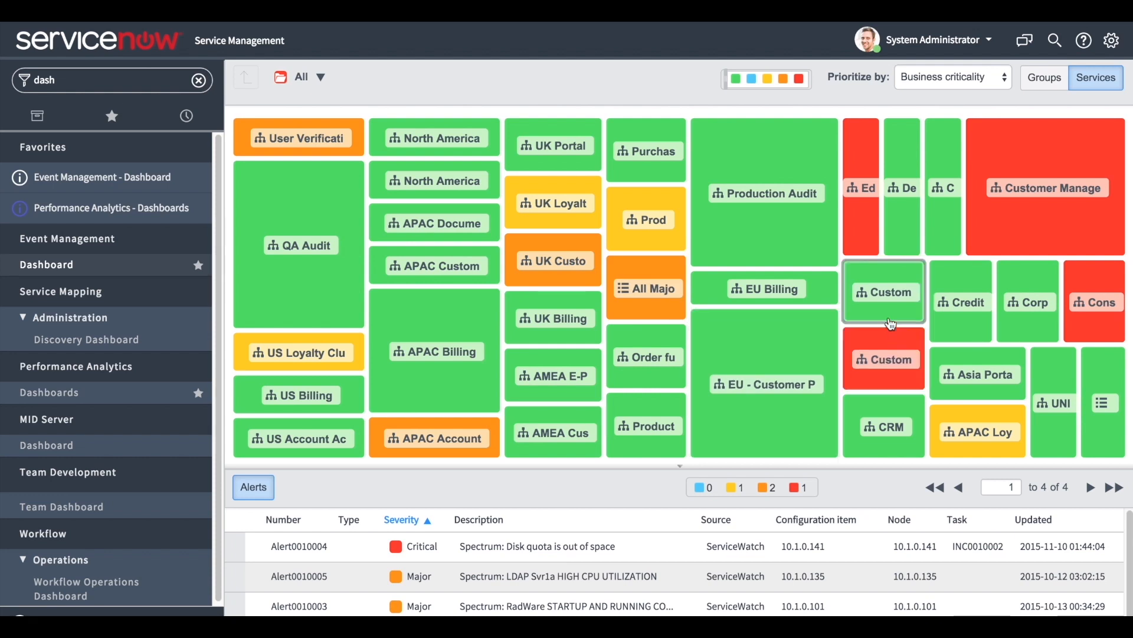
pyautogui.moveTo(883, 293)
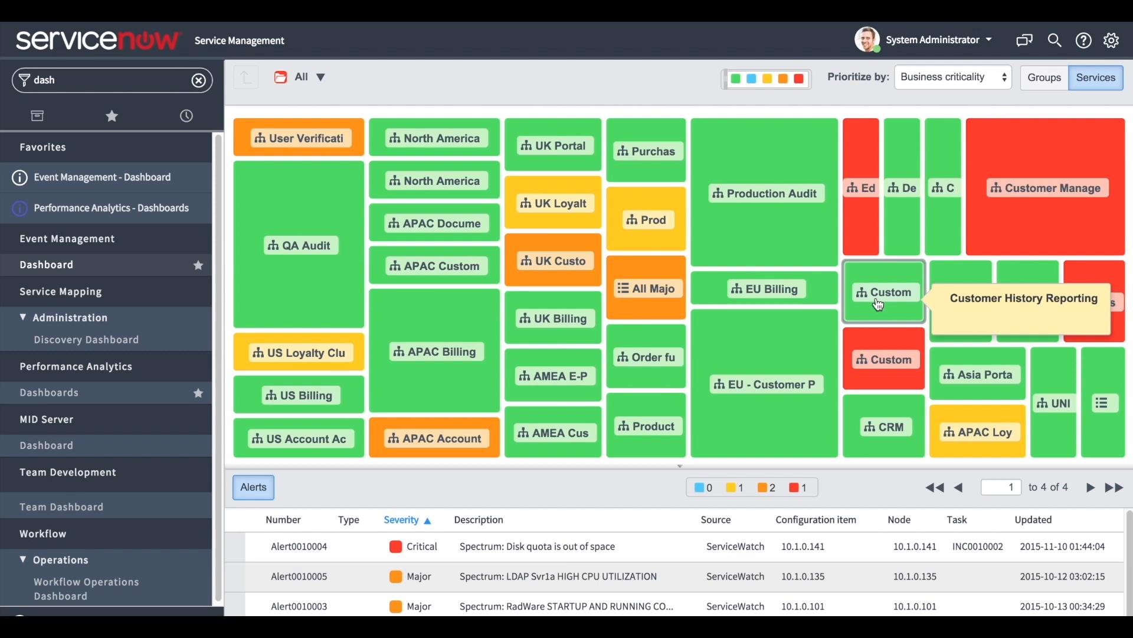
pyautogui.write('manu')
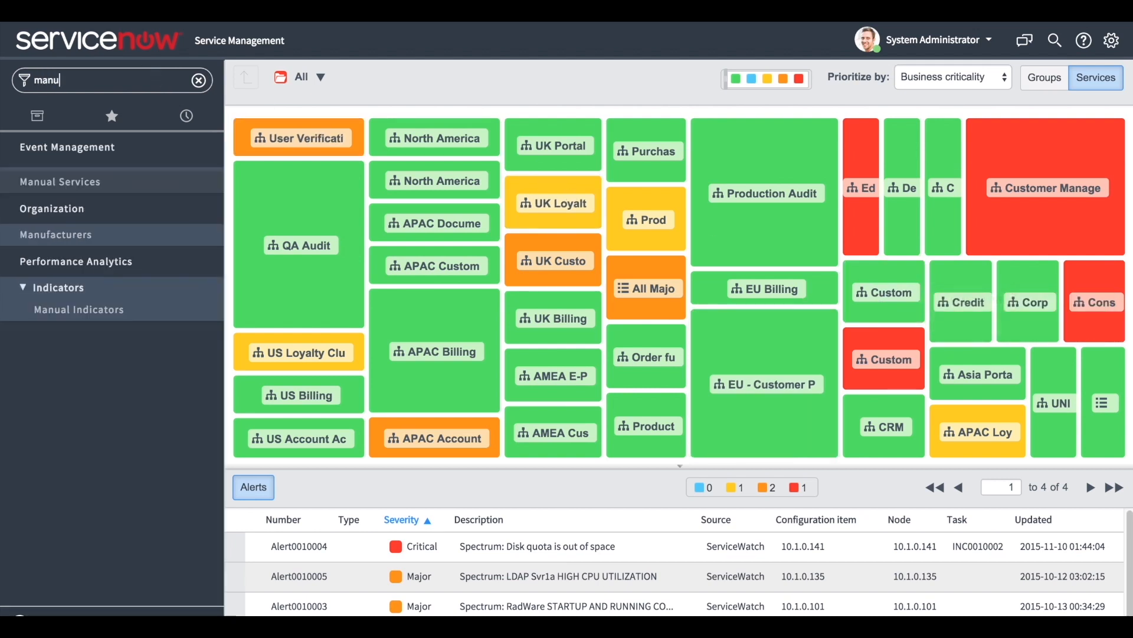
# Create and save manual service 'Demo Service' with Operational status 'Operational'
pyautogui.click(61, 181)
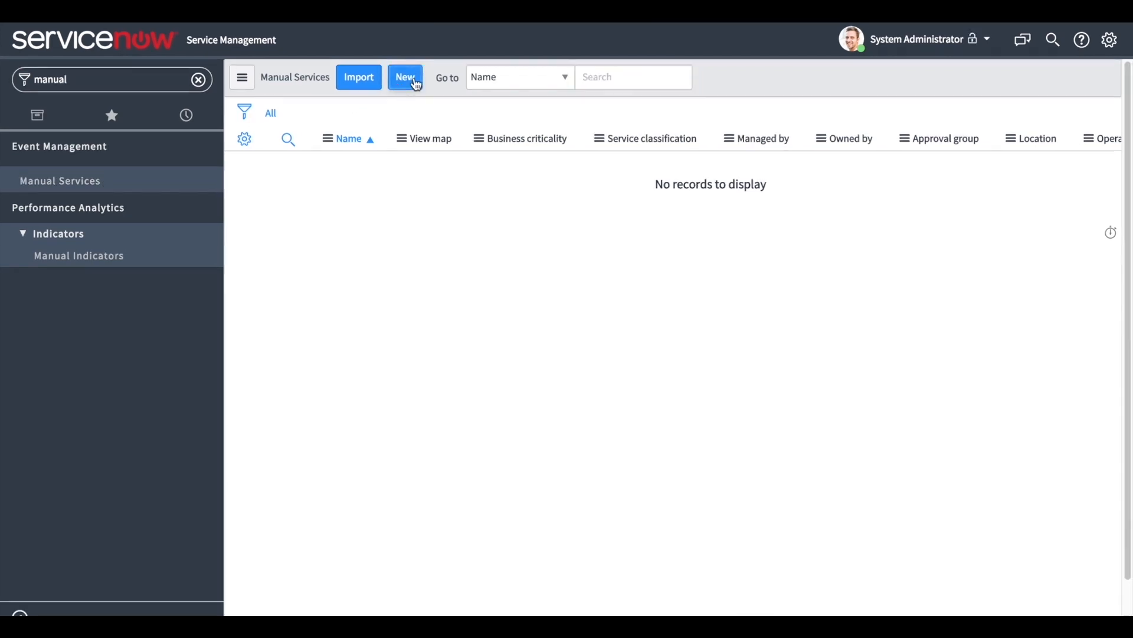
pyautogui.click(405, 77)
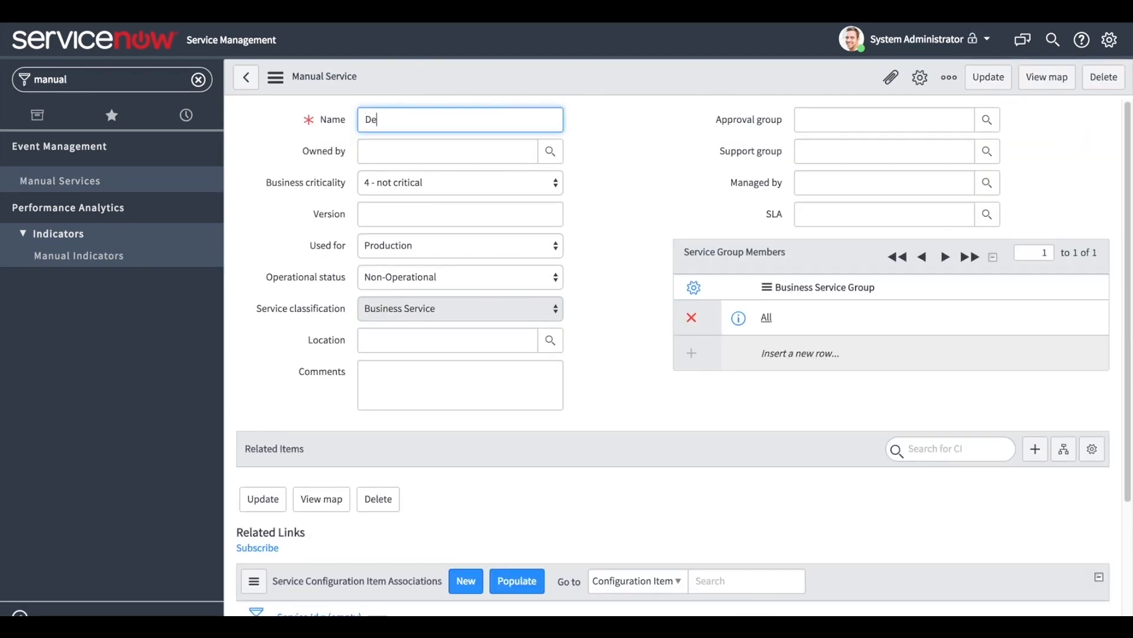
pyautogui.write('mo Service')
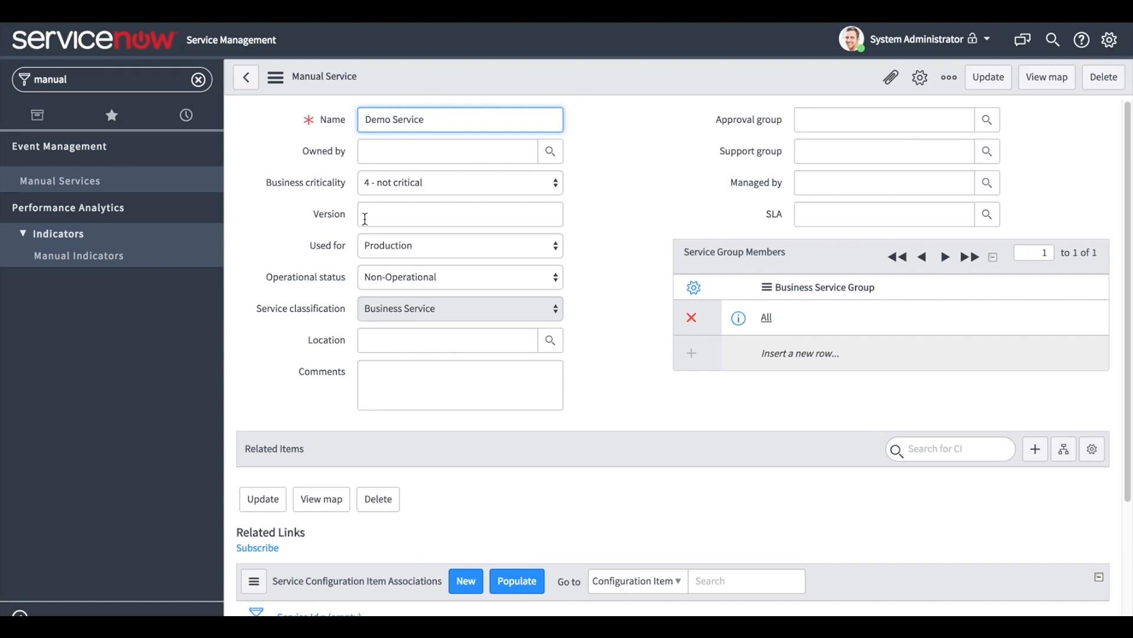
pyautogui.click(459, 277)
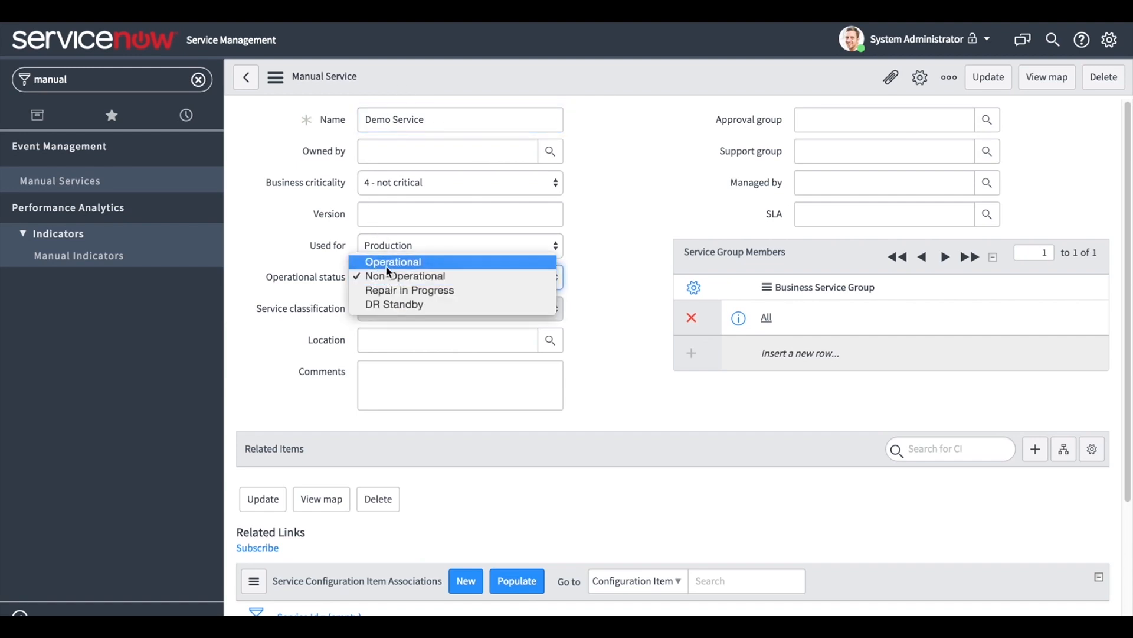
pyautogui.click(393, 261)
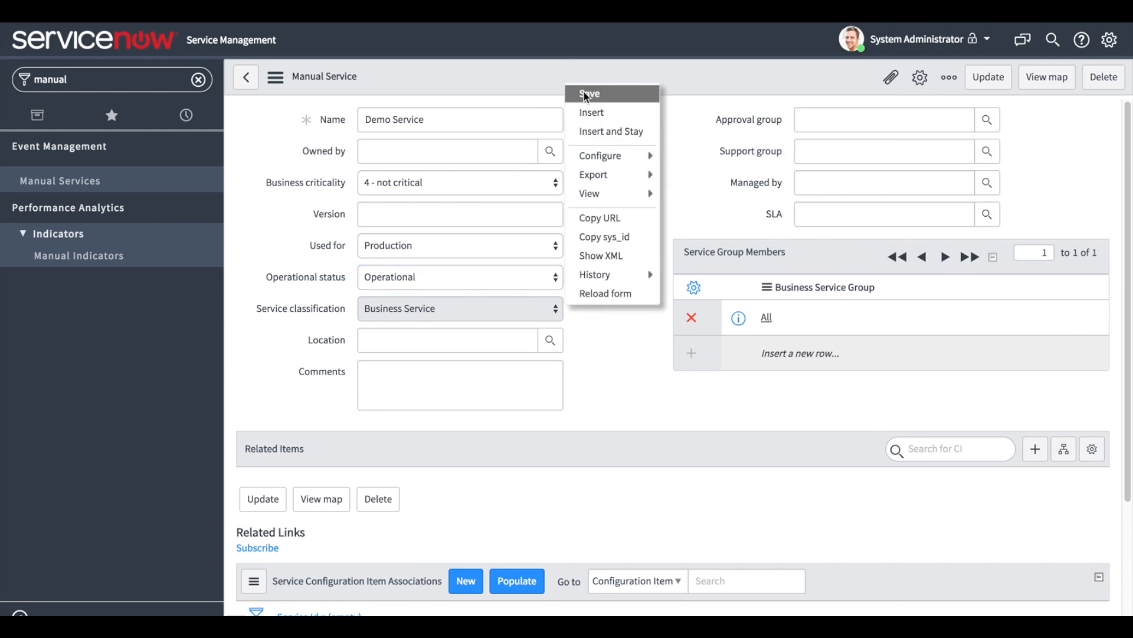
pyautogui.click(589, 94)
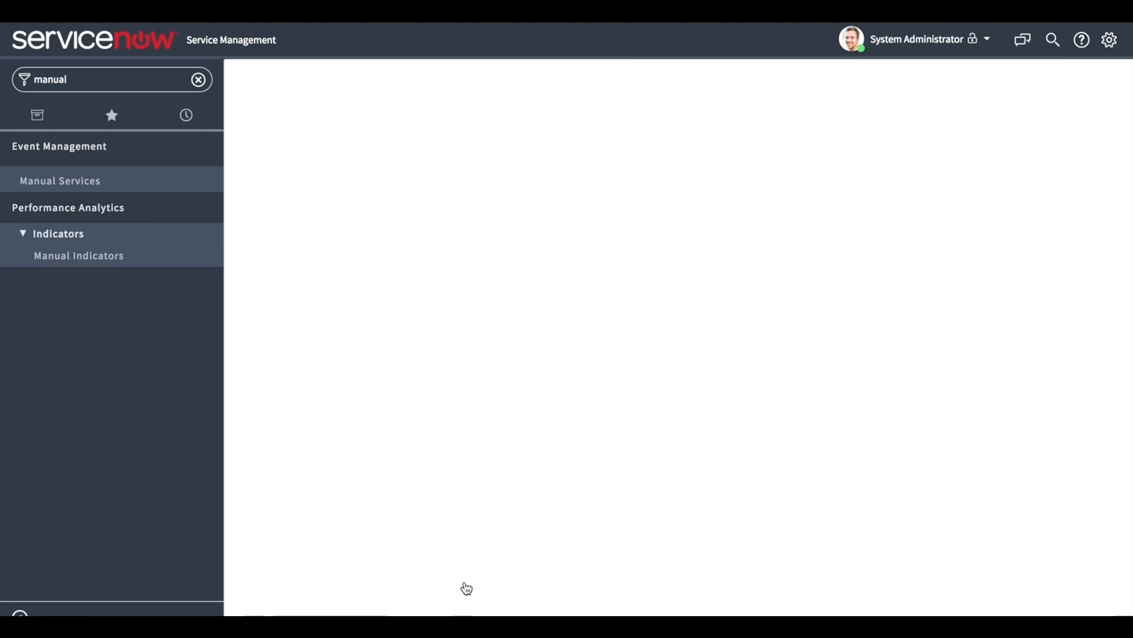
# Associate configuration item 10.1.0.101 with Demo Service and view its service map
pyautogui.write('10')
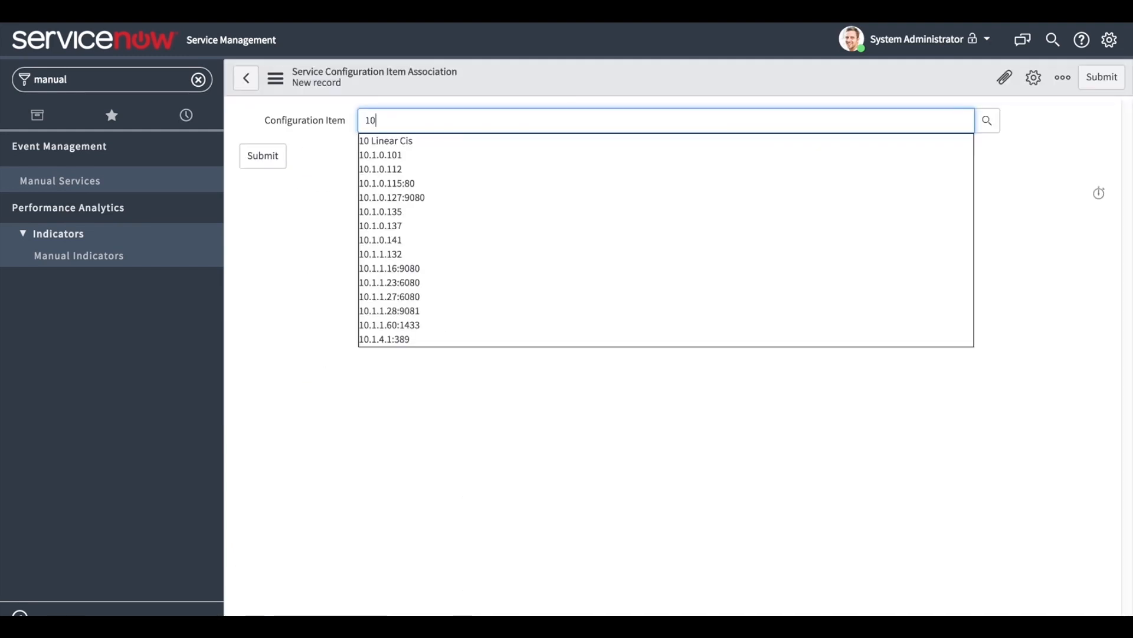
pyautogui.write('.1.0.101')
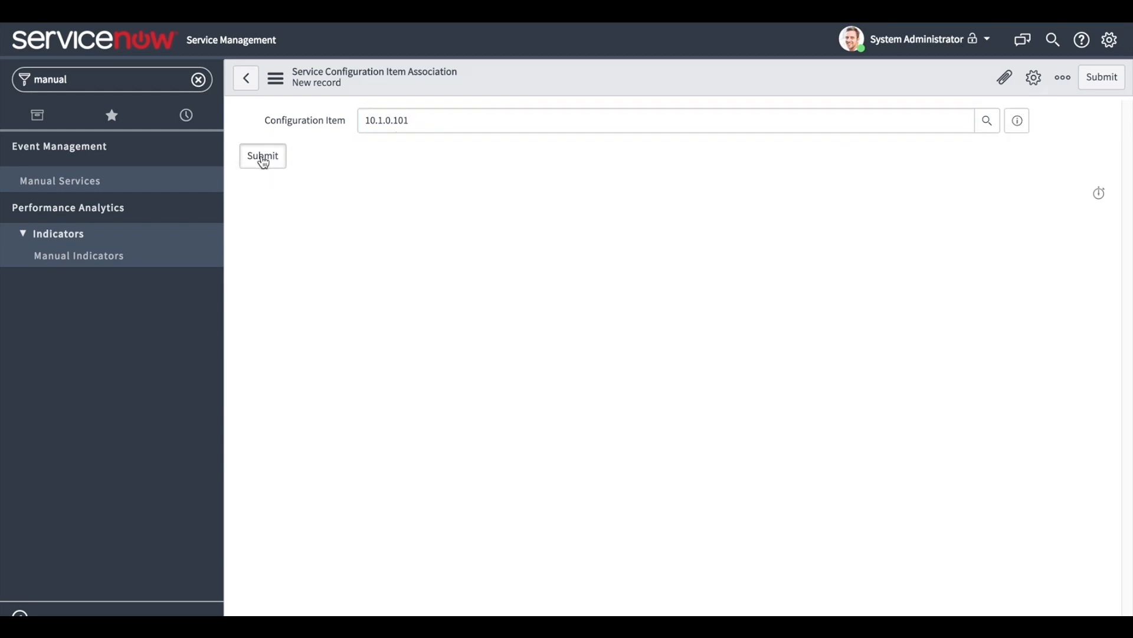
pyautogui.click(262, 156)
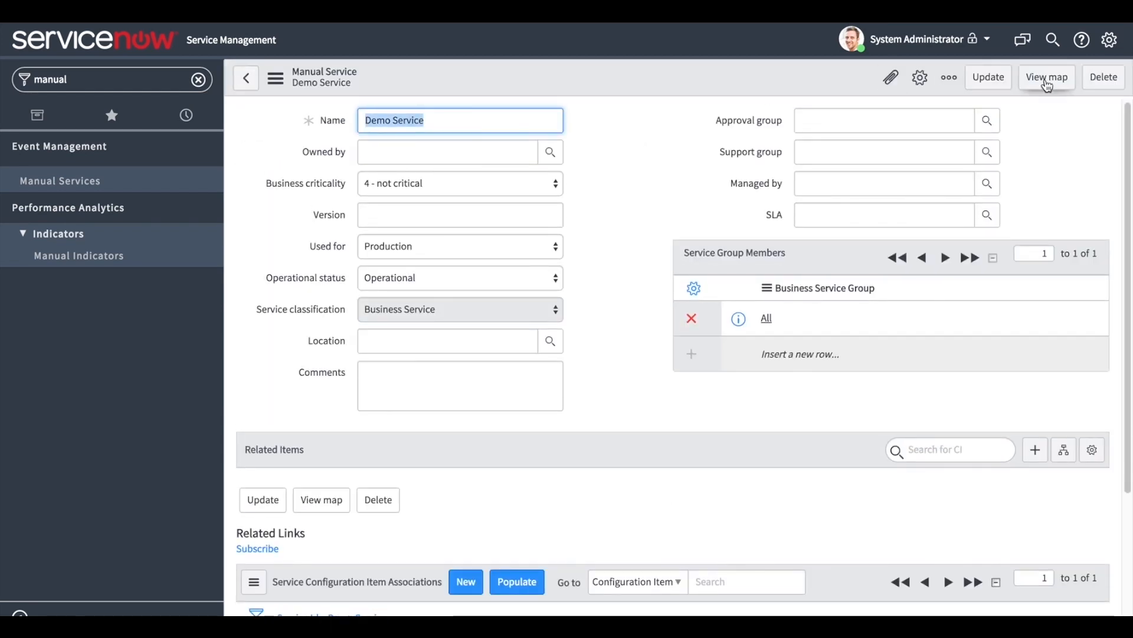
pyautogui.click(1046, 77)
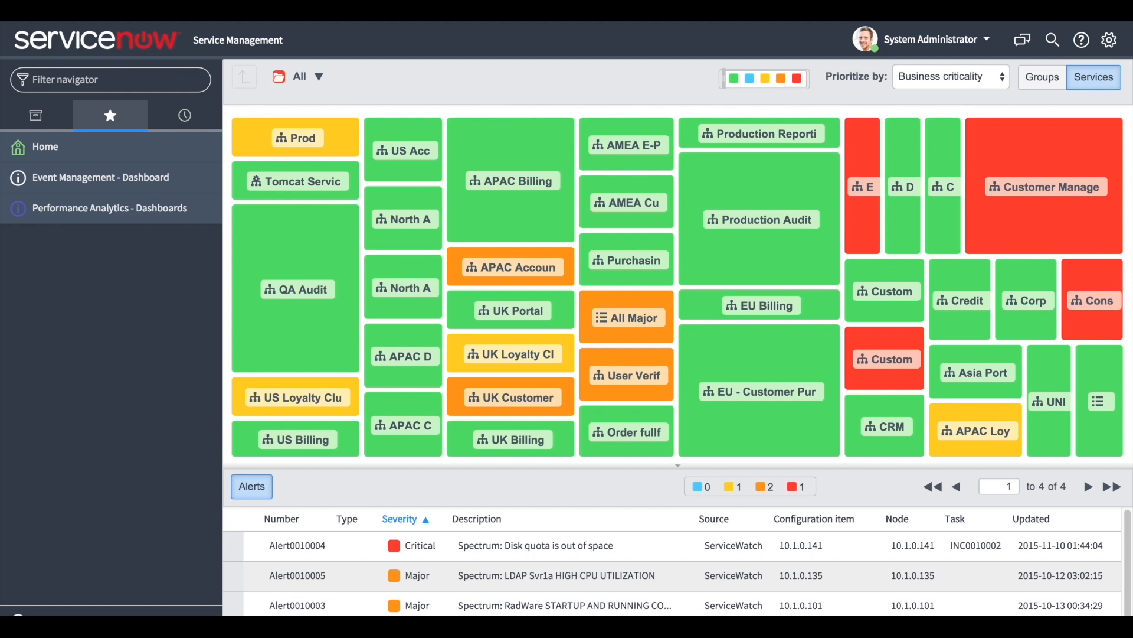
# Filter the navigator by 'tec' and open Service Mapping's Technical Services list
pyautogui.write('techni')
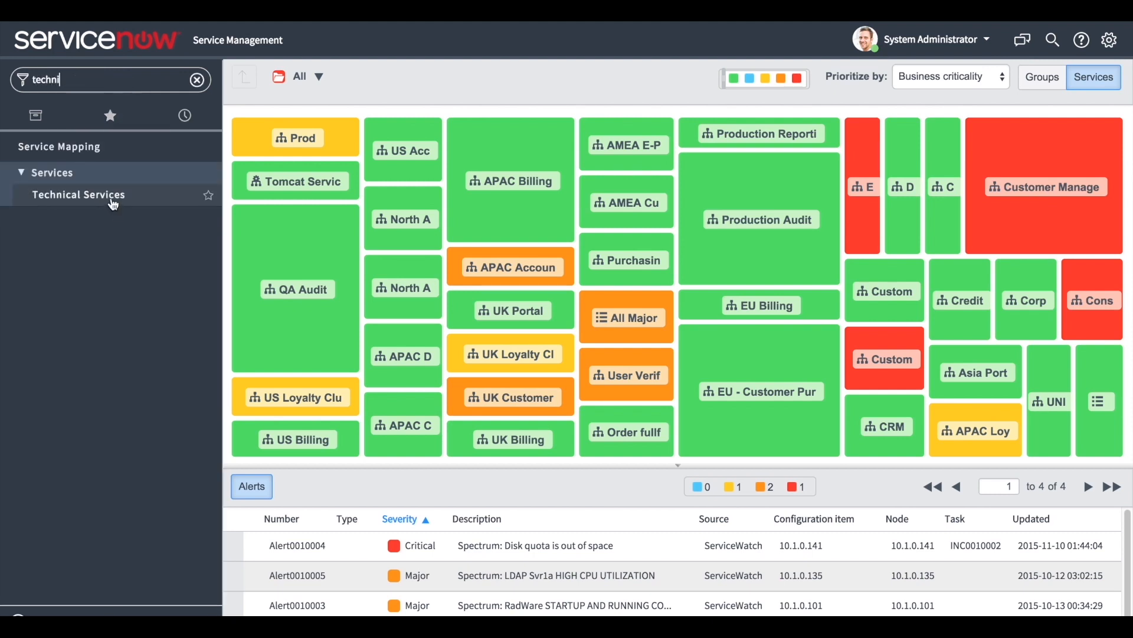
pyautogui.click(78, 194)
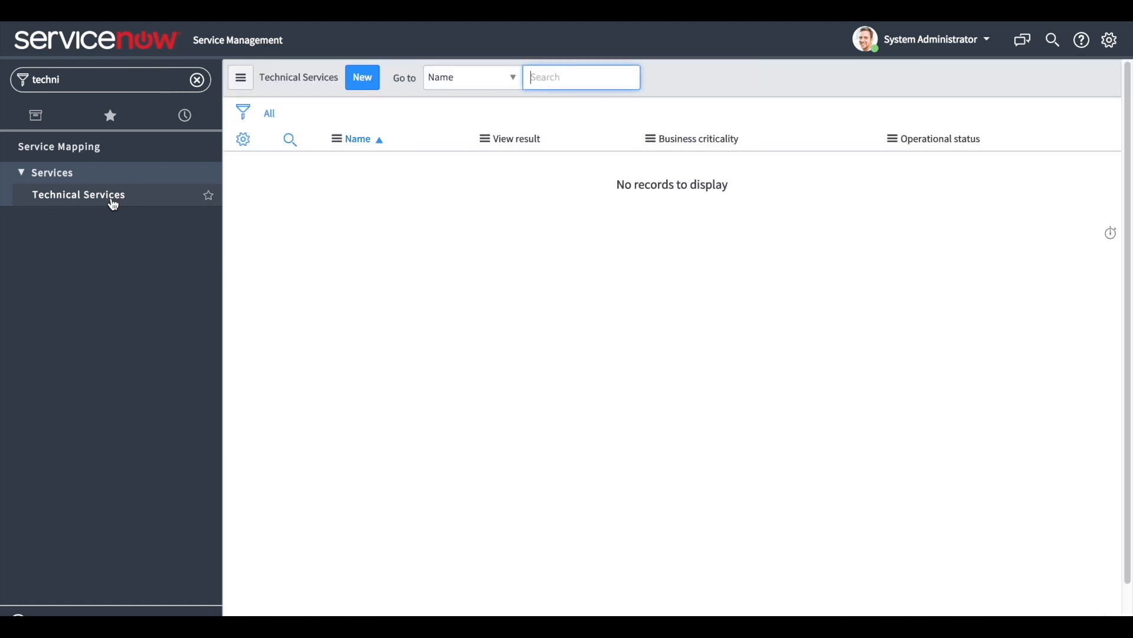
pyautogui.moveTo(362, 77)
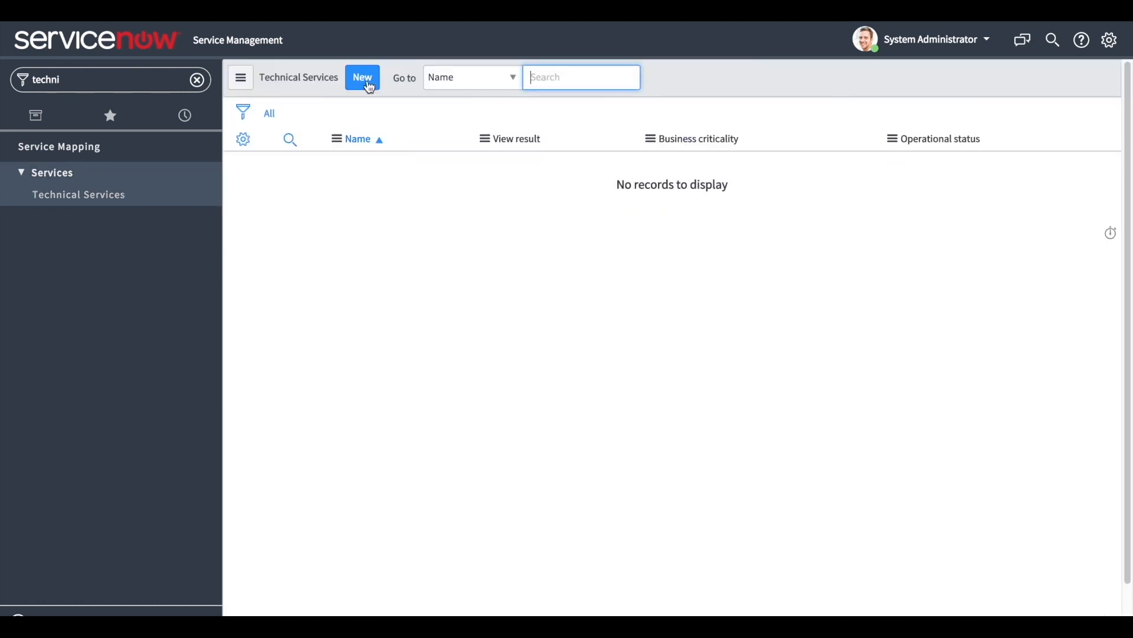
# Save technical service 'Windows All', Operational, with filter Operating System is Windows
pyautogui.click(362, 77)
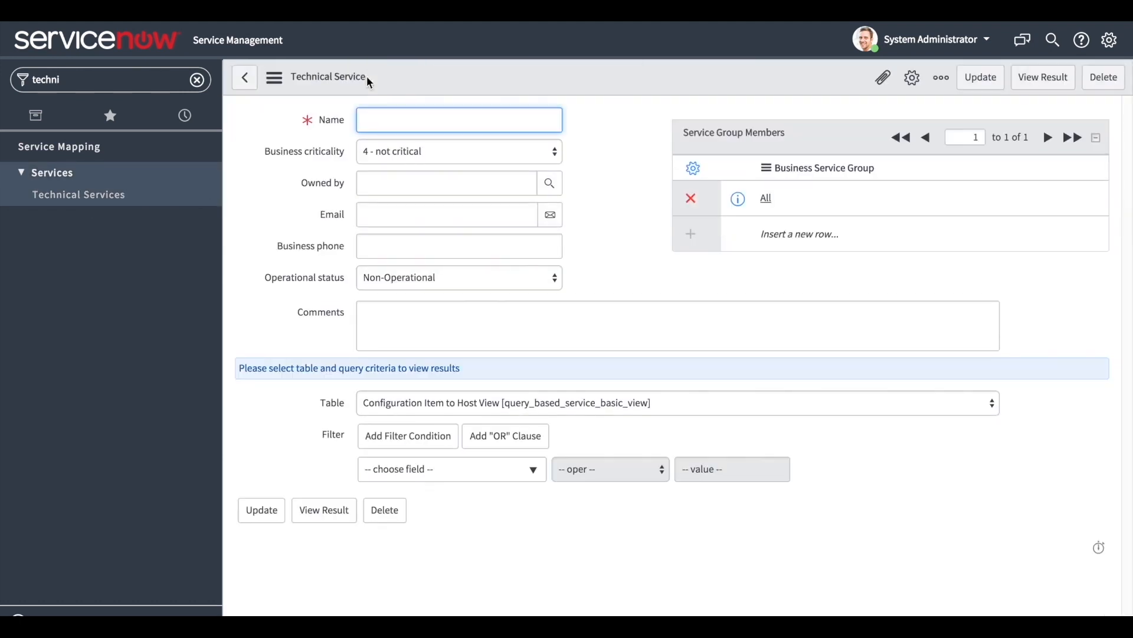
pyautogui.write('Win')
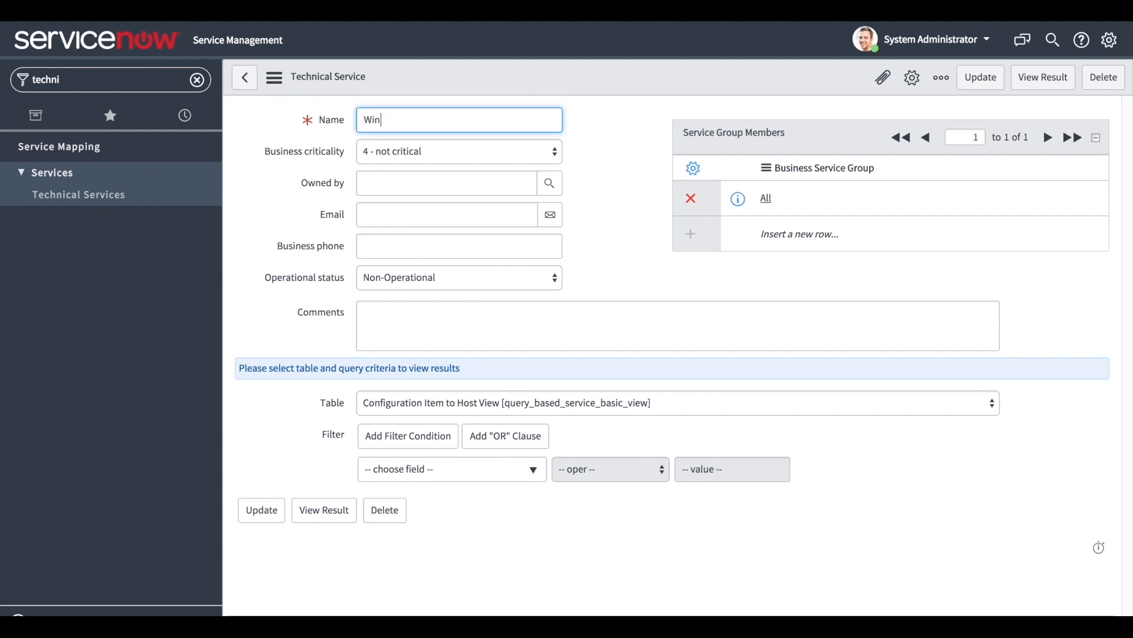
pyautogui.click(458, 277)
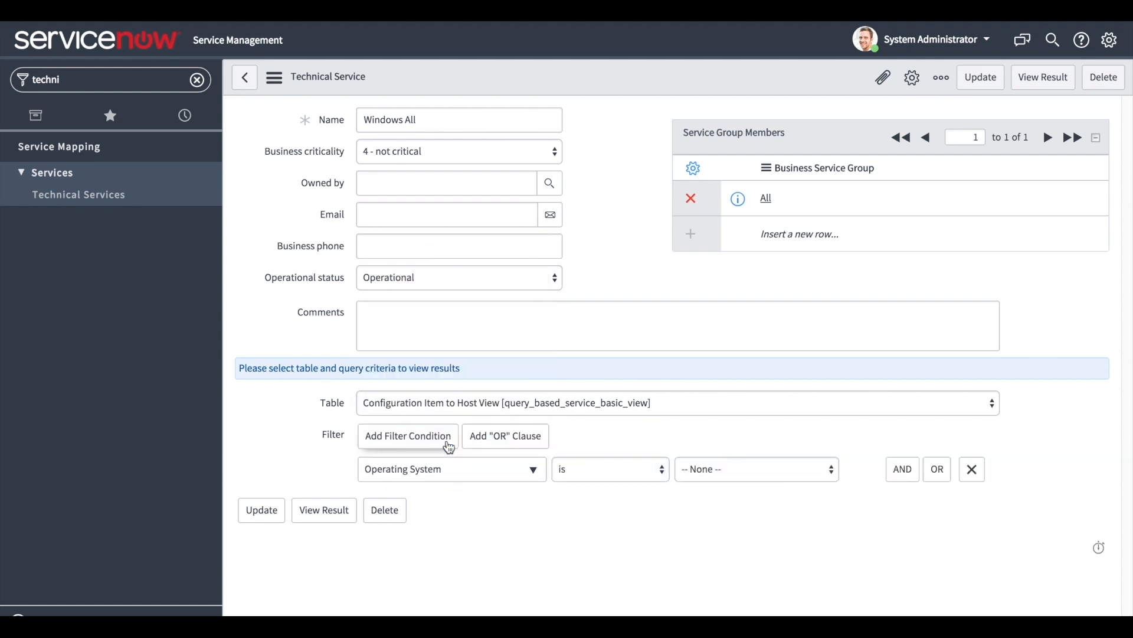
pyautogui.click(756, 468)
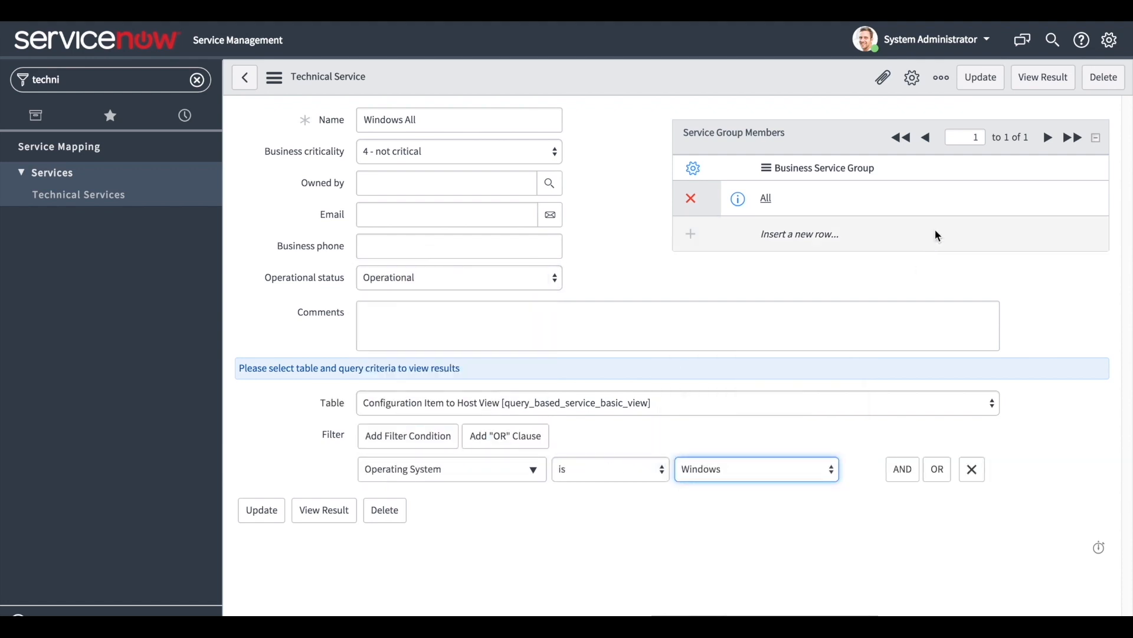
pyautogui.click(971, 468)
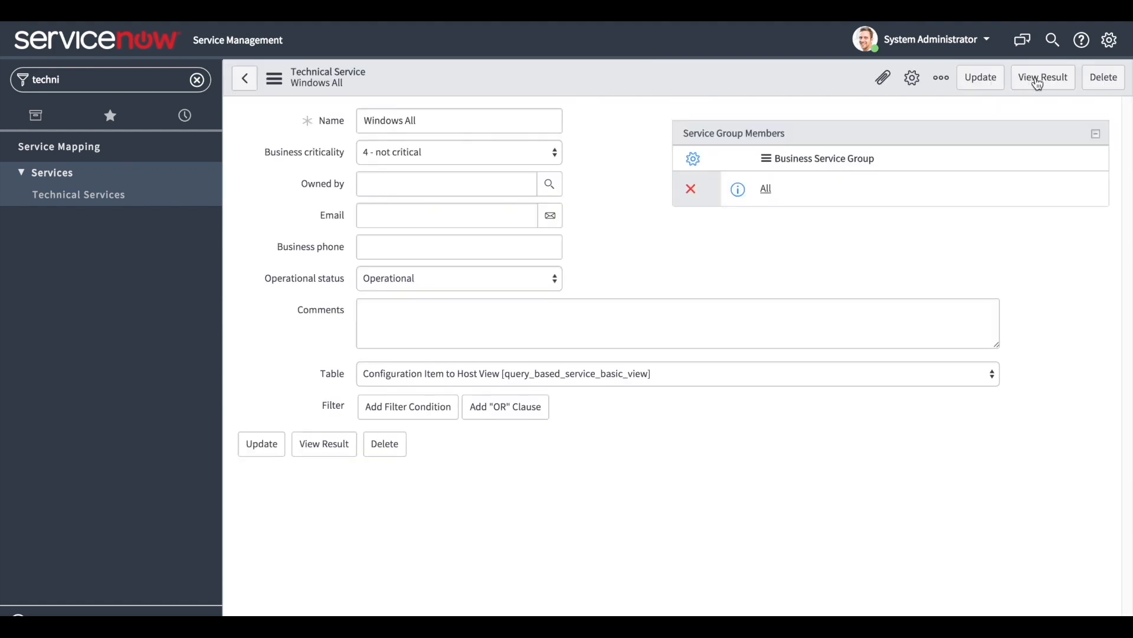
# View the Windows All results, listing 62 matching Windows configuration items
pyautogui.click(1042, 77)
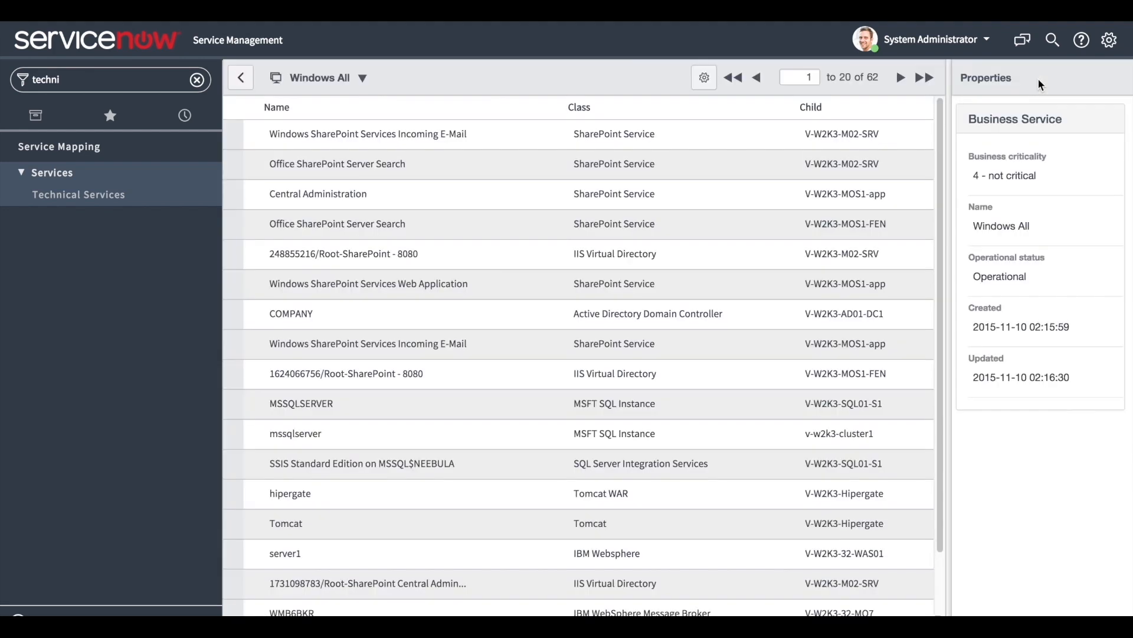
pyautogui.scroll(3)
pyautogui.write('dash')
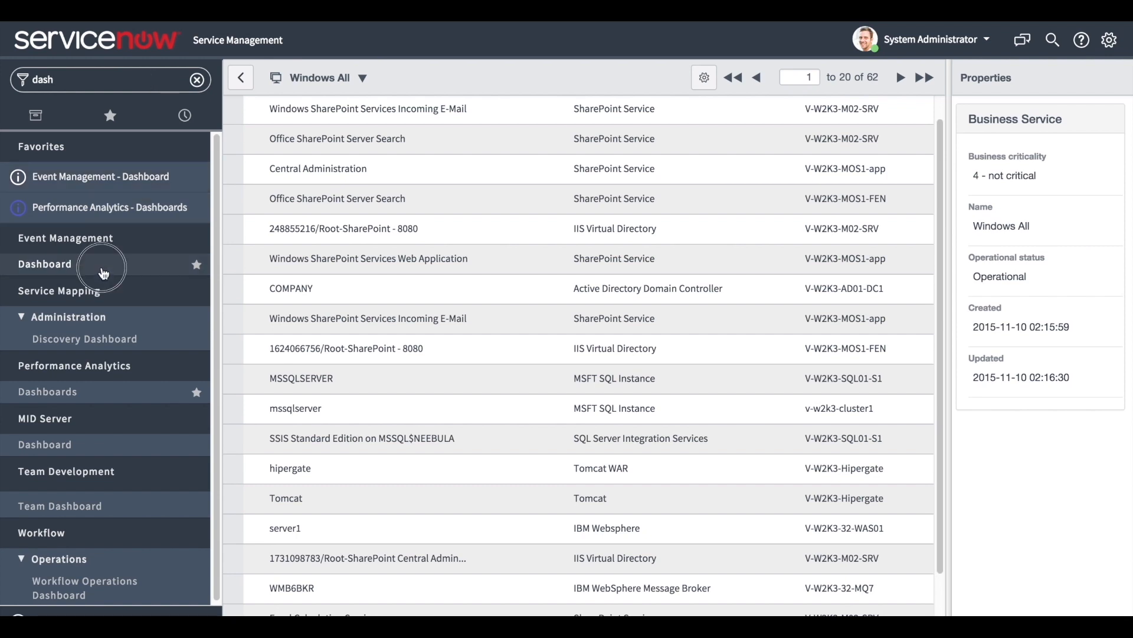
# Revisit the Event Management dashboard, then open the empty Alert Groups list via 'aler'
pyautogui.click(44, 263)
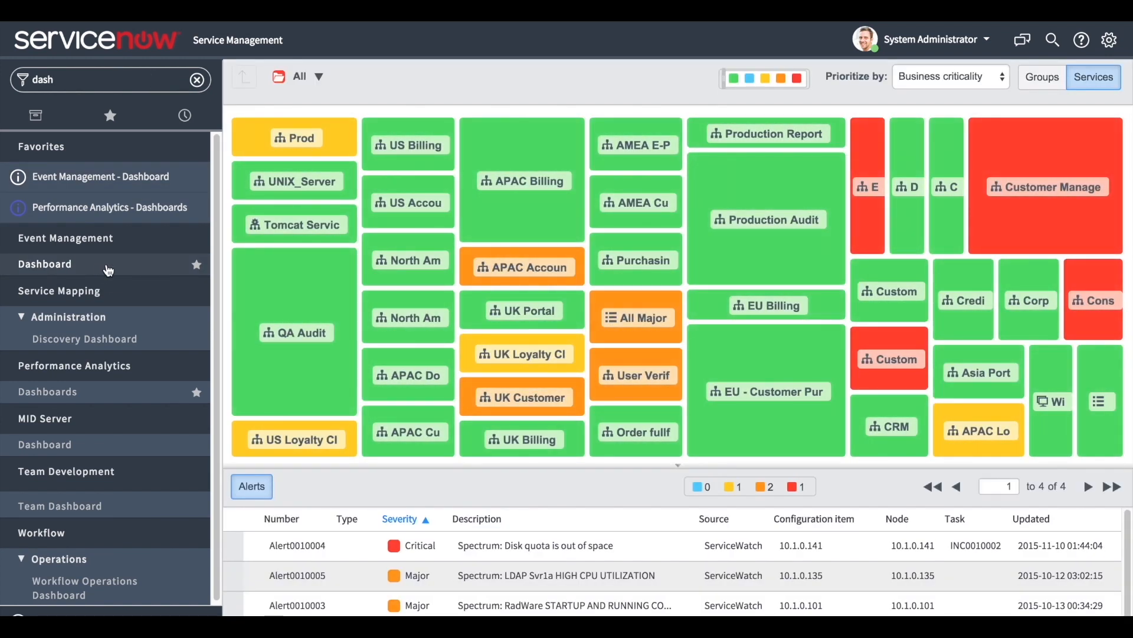
pyautogui.write('aler')
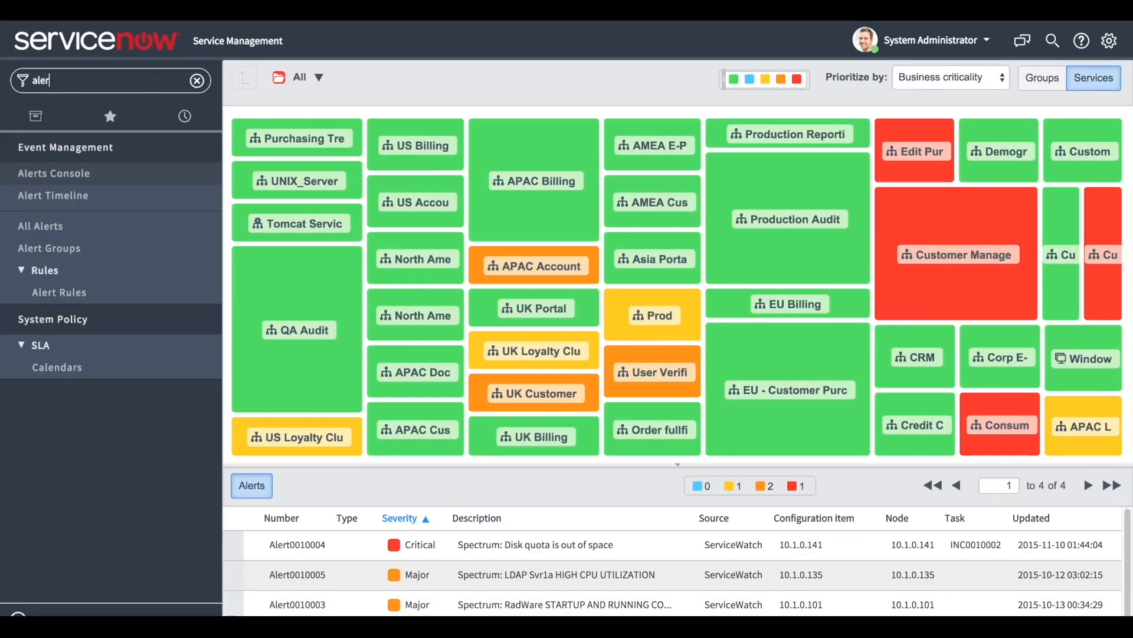
pyautogui.click(48, 248)
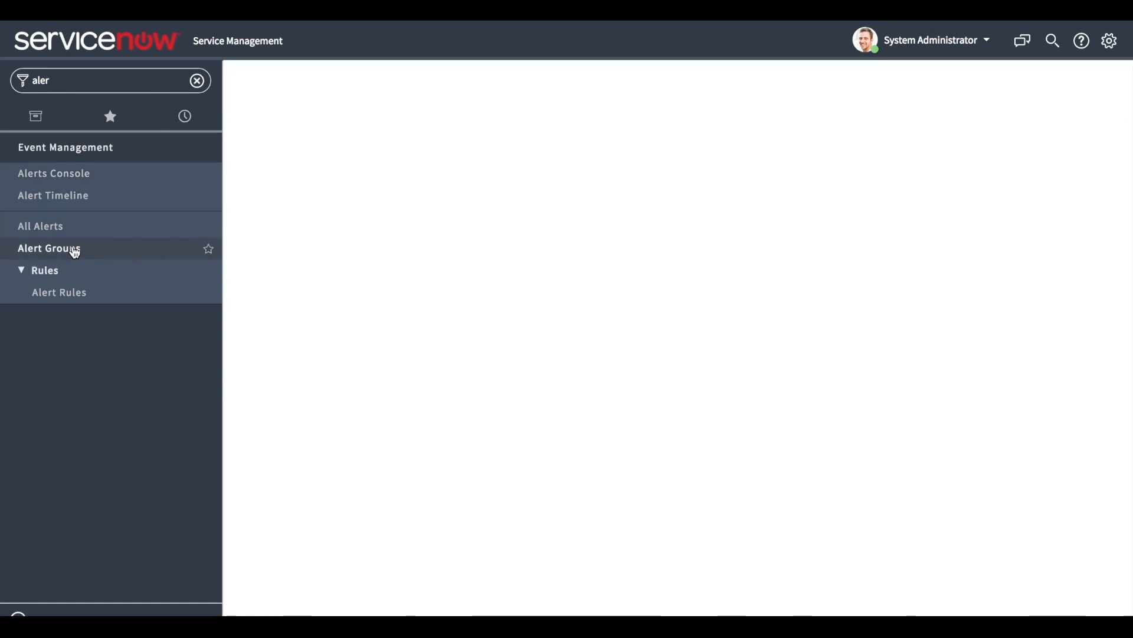
pyautogui.click(49, 248)
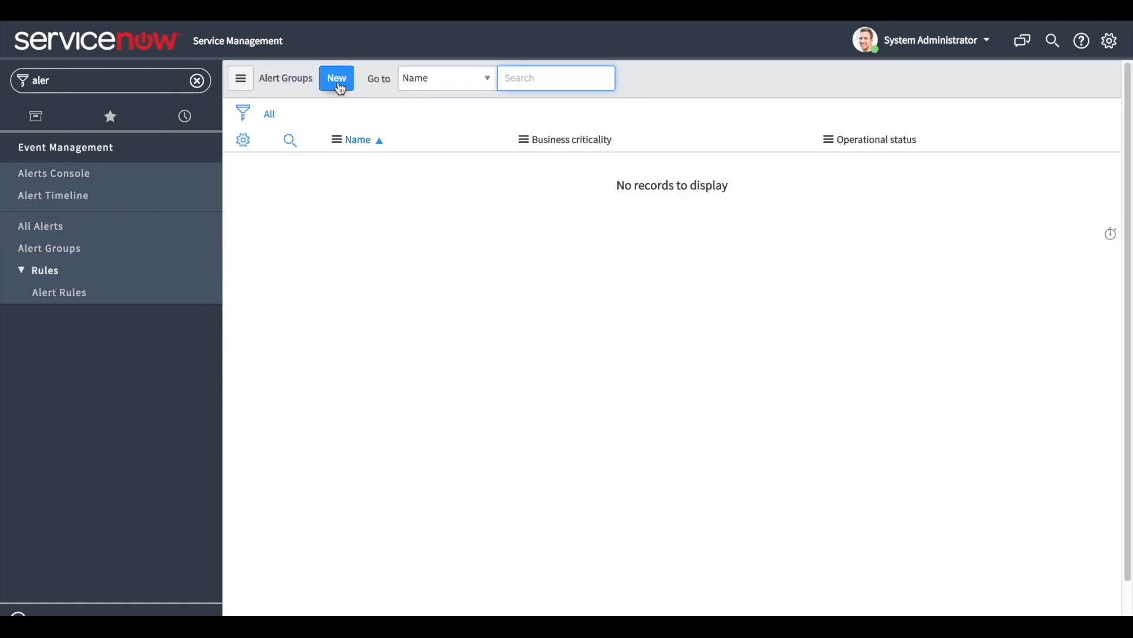
# Save alert group 'All Major' with filter condition Severity is Major
pyautogui.click(335, 78)
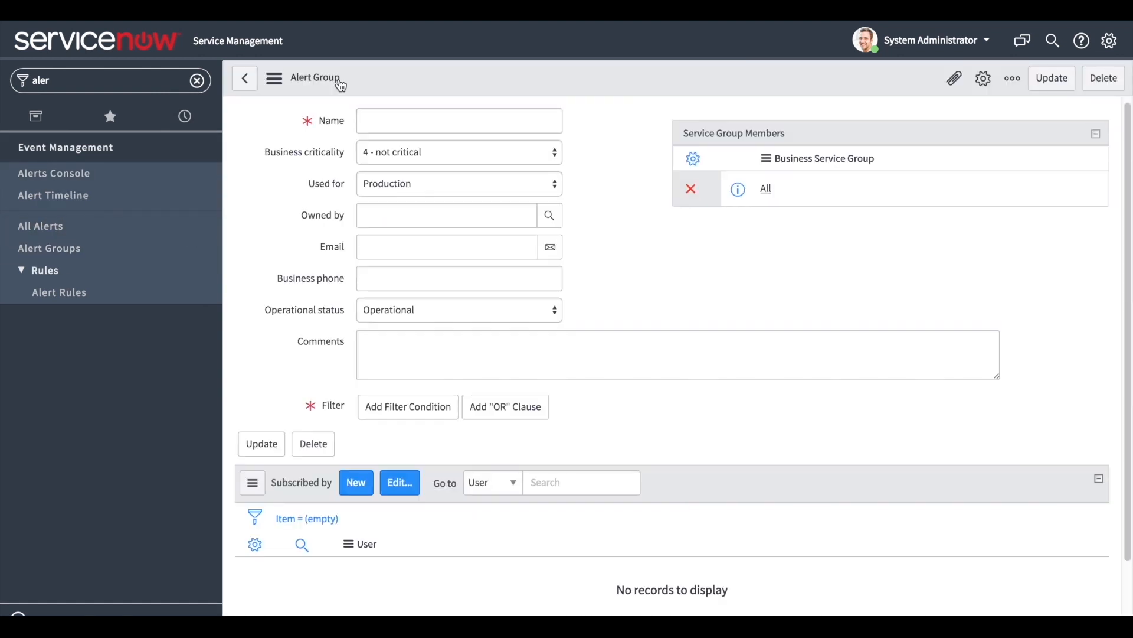
pyautogui.write('A')
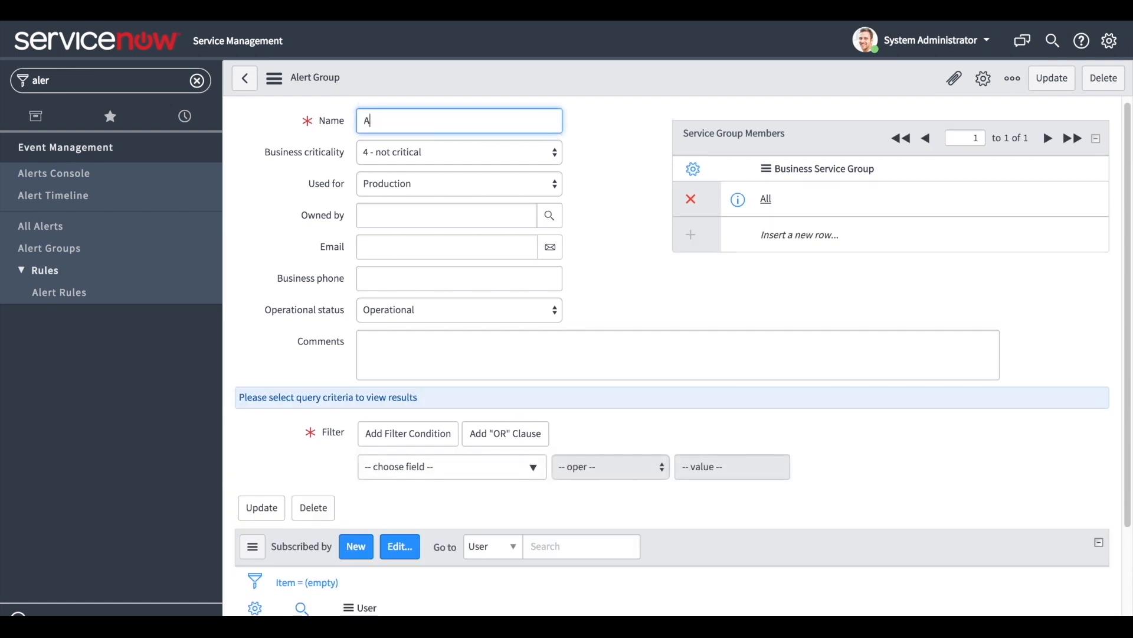
pyautogui.write('ll Major')
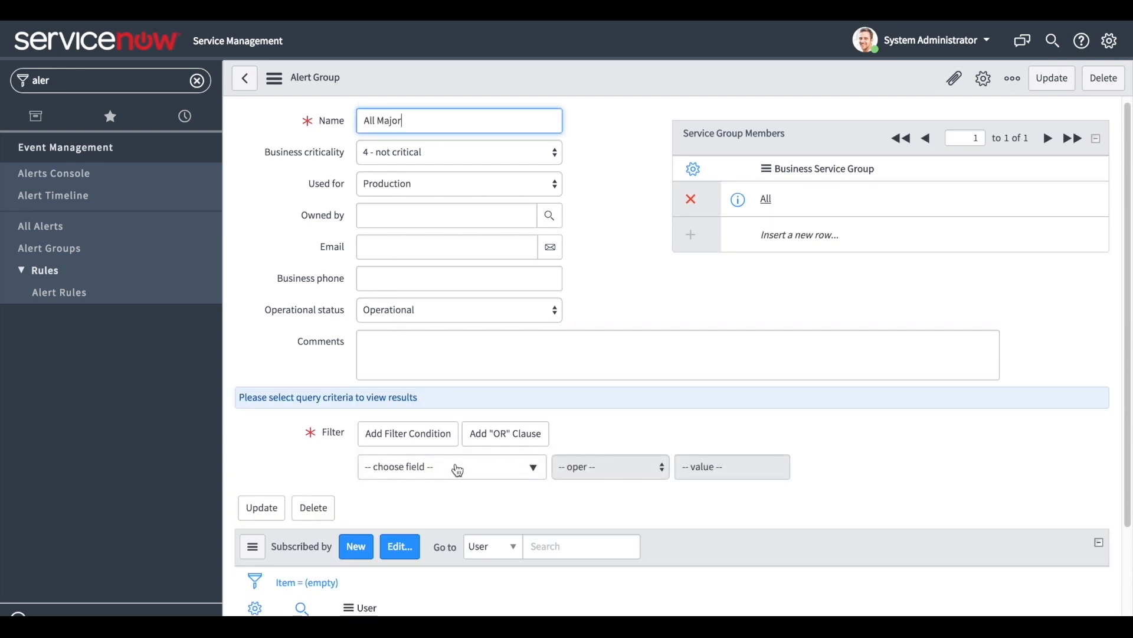
pyautogui.click(450, 466)
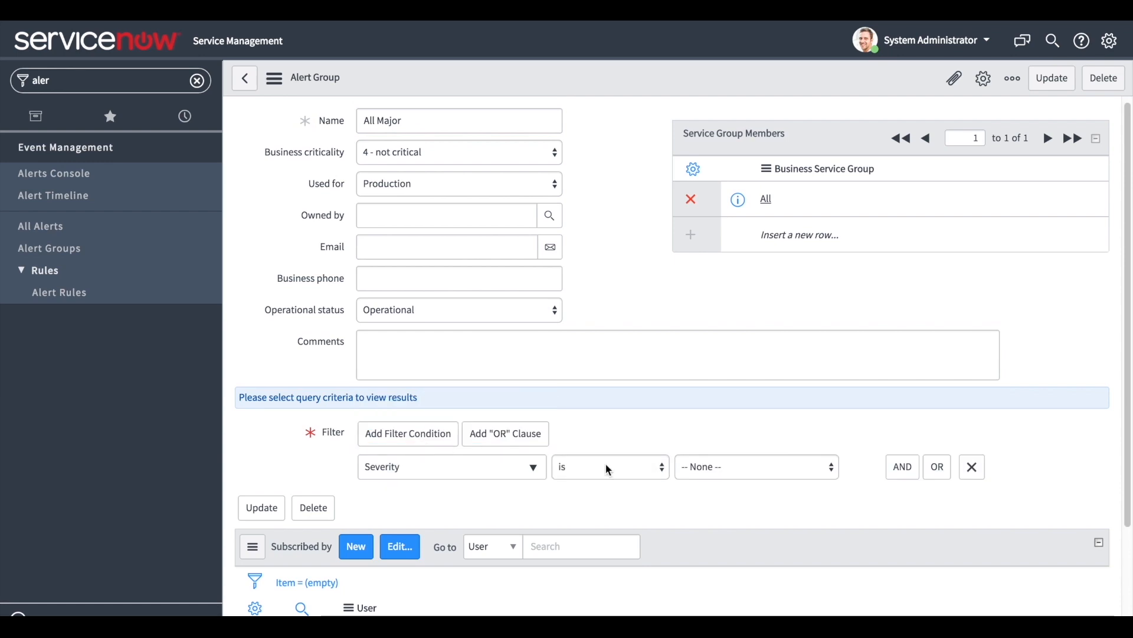
pyautogui.click(756, 466)
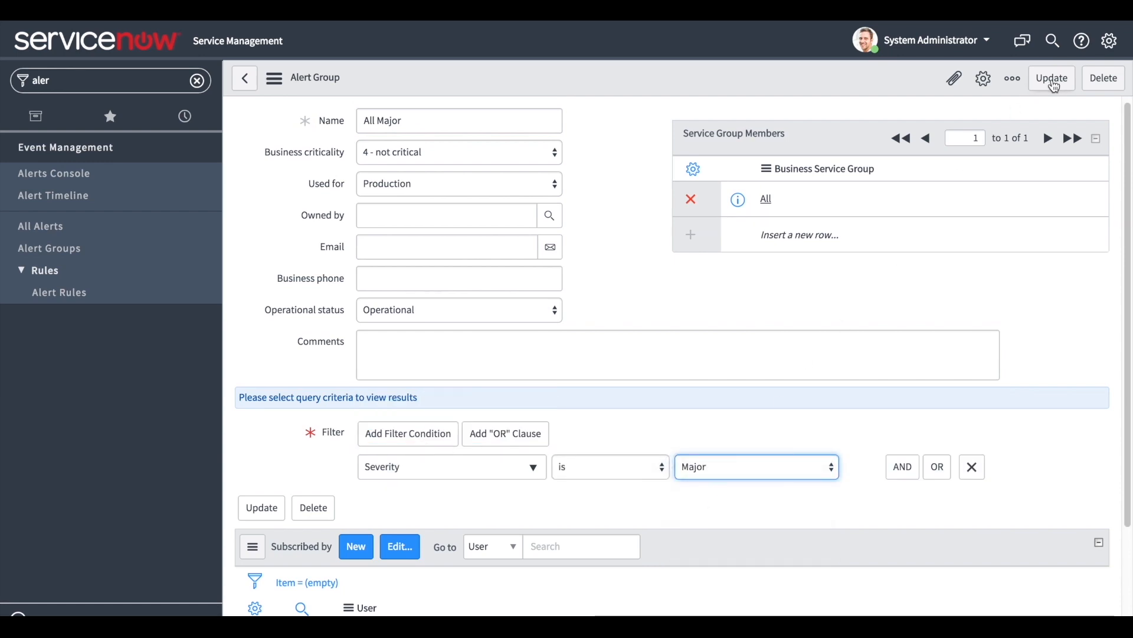
pyautogui.click(1051, 78)
pyautogui.write('dash')
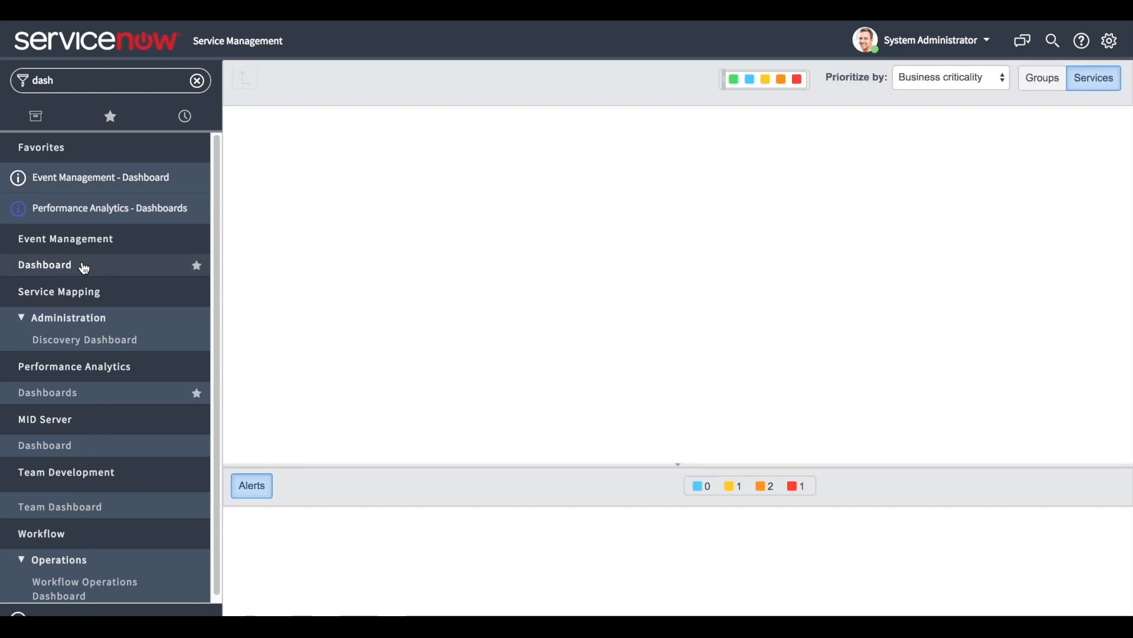
# Open the Event Management dashboard, select the All Major tile, then type 'all a'
pyautogui.click(45, 265)
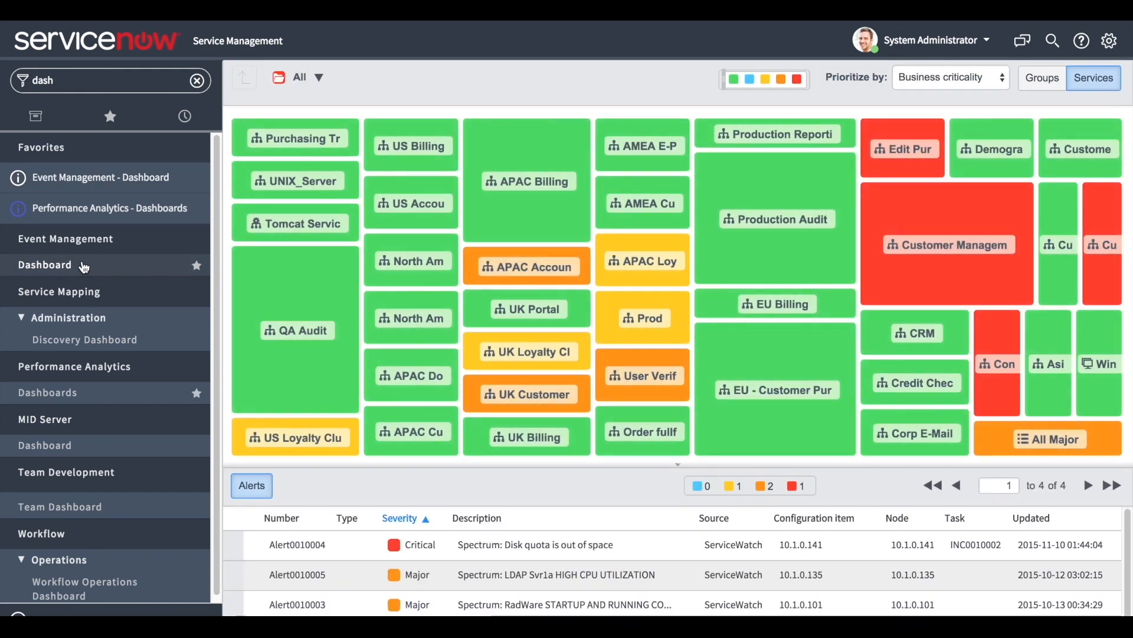
pyautogui.moveTo(809, 361)
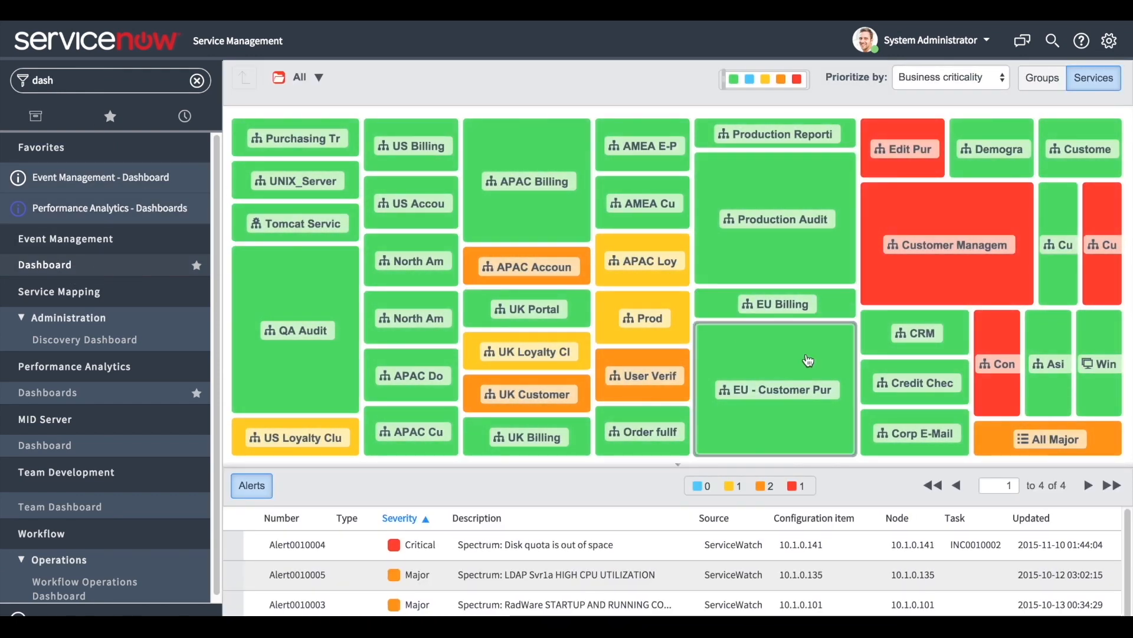
pyautogui.click(1049, 438)
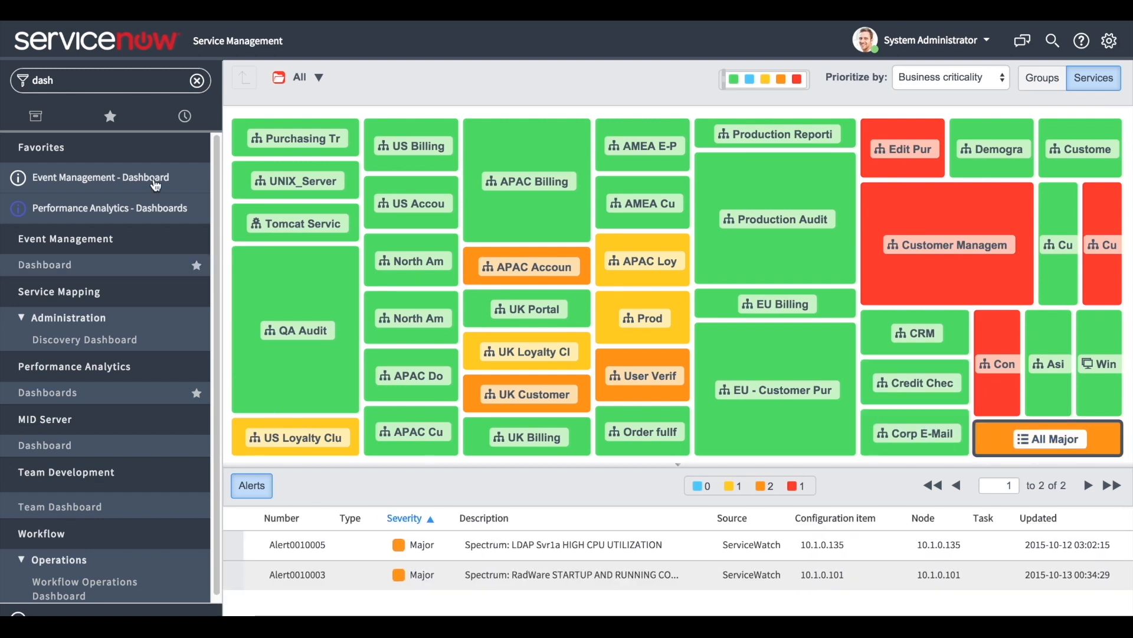
pyautogui.write('all a')
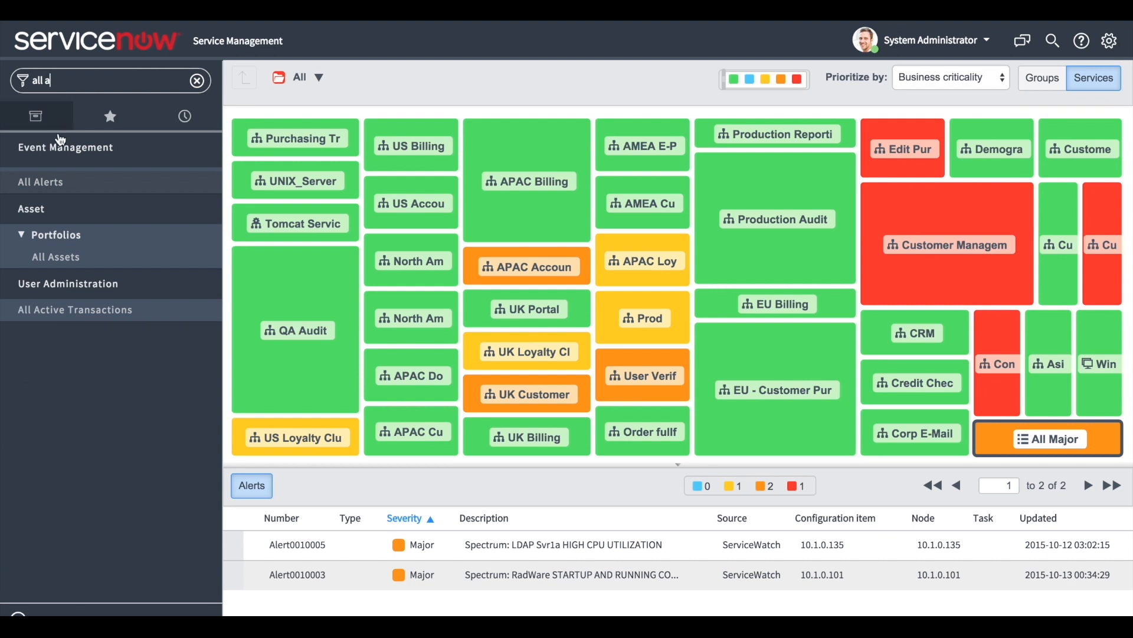
# Open Event Management > All Alerts, listing five open Minor, Major and Critical alerts
pyautogui.click(40, 181)
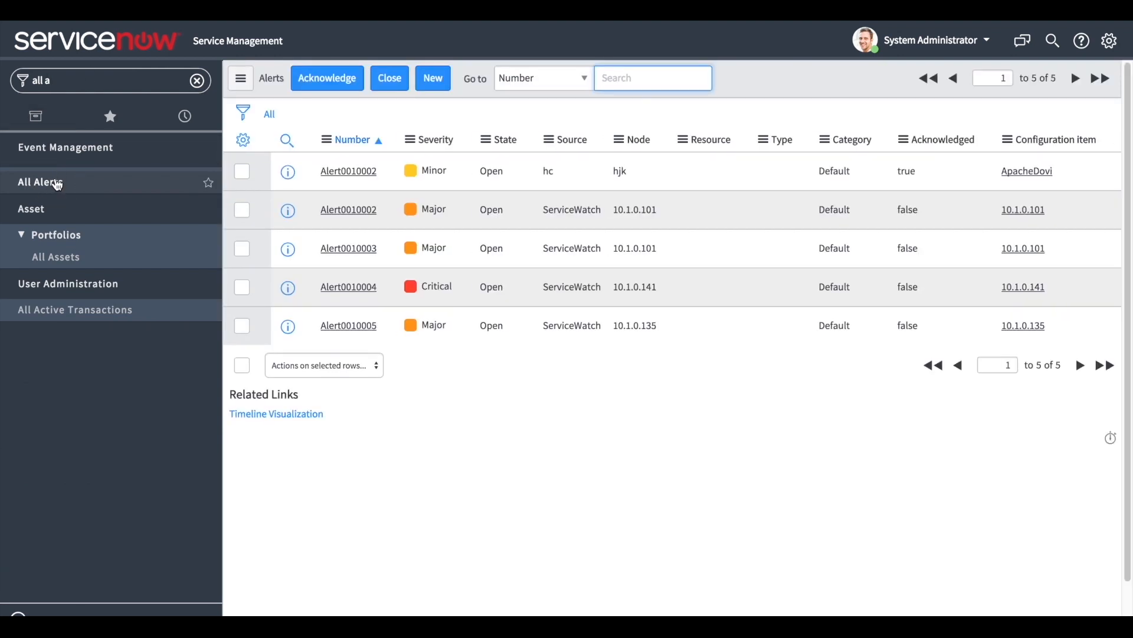
pyautogui.moveTo(191, 155)
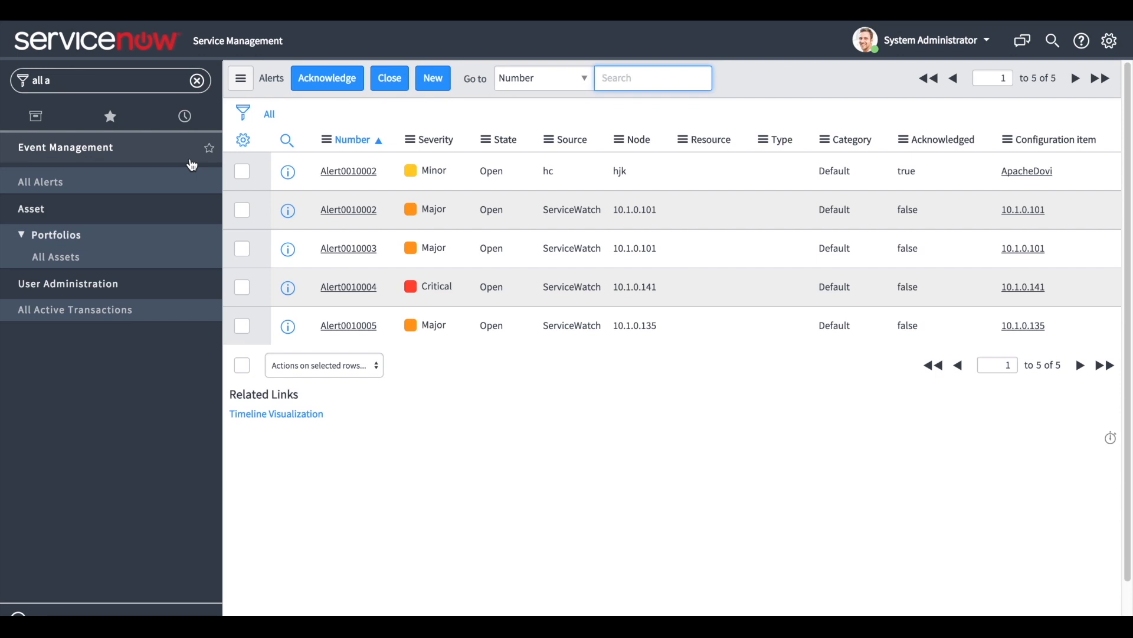
pyautogui.moveTo(214, 161)
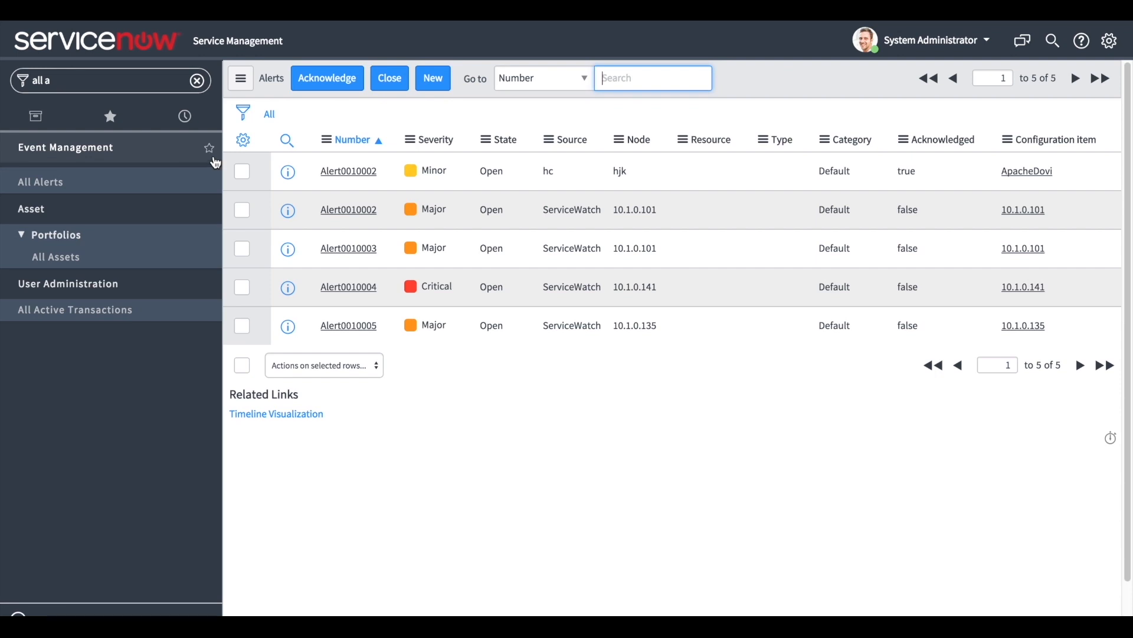
# Open Minor alert Alert0010002 and keep its State set to Open
pyautogui.click(348, 171)
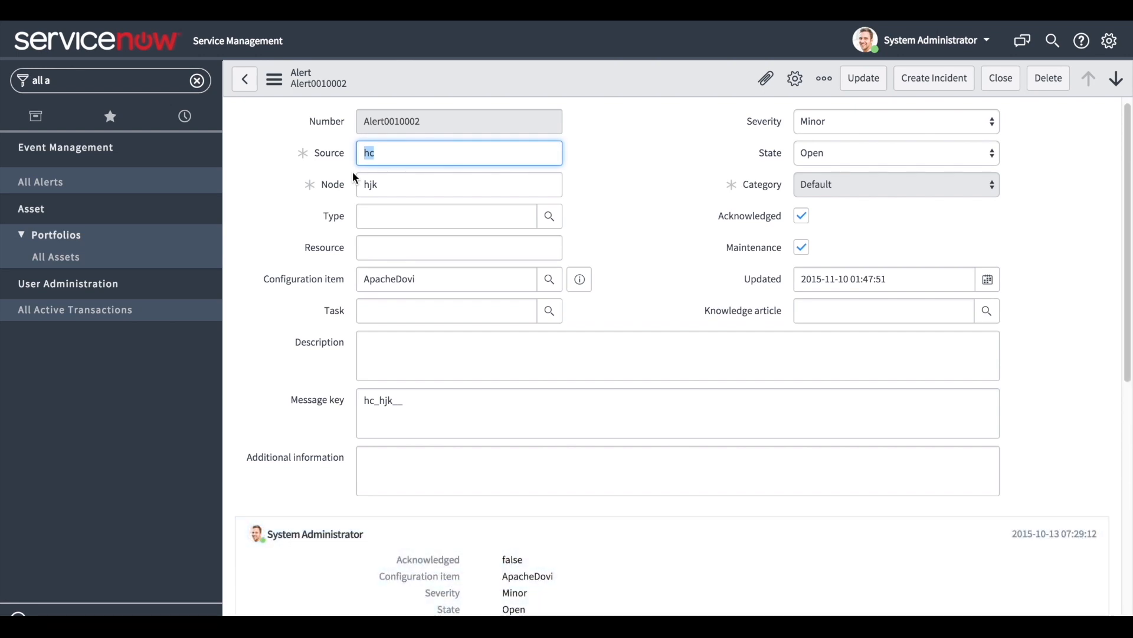
pyautogui.moveTo(397, 172)
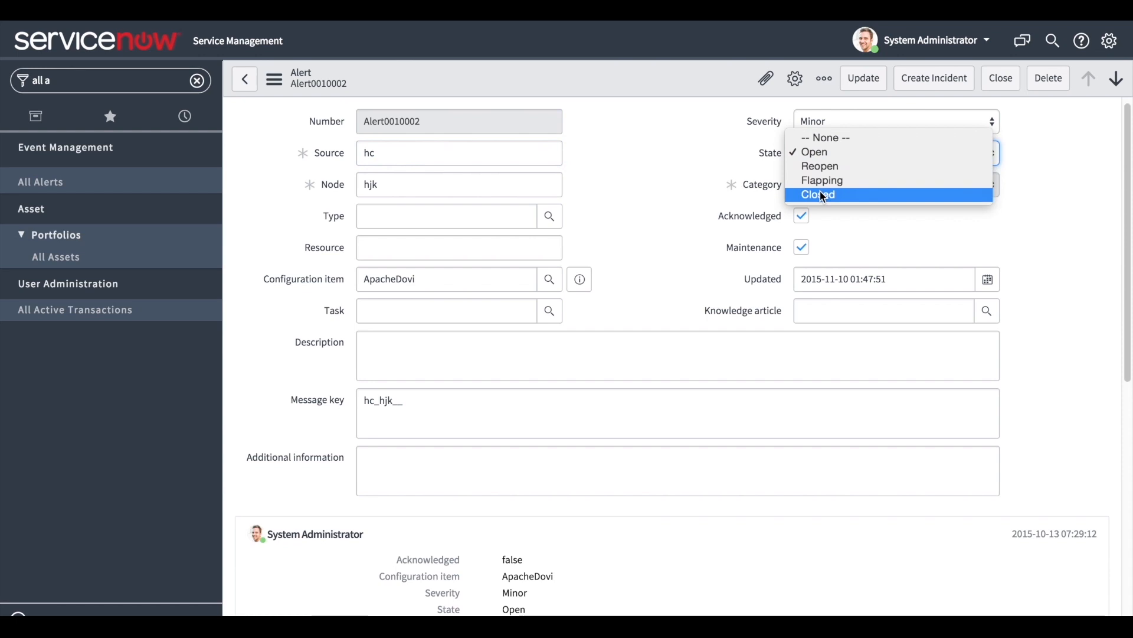
pyautogui.click(814, 151)
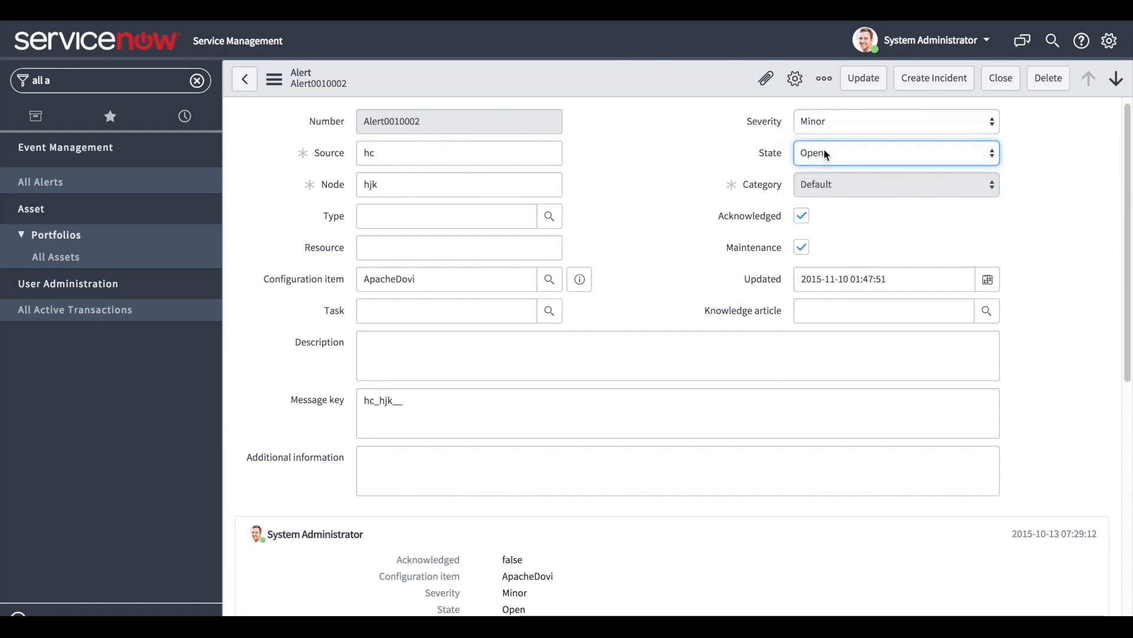
pyautogui.moveTo(930, 97)
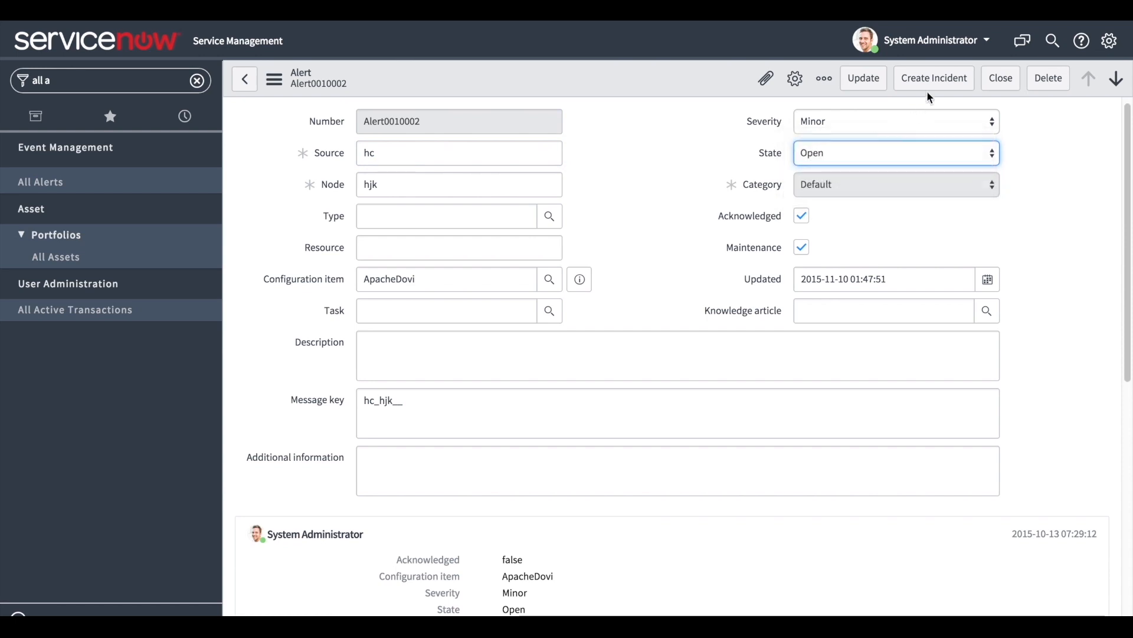
# Create incident INC0010004 from Alert0010002 with short description 'test' and save it
pyautogui.click(933, 78)
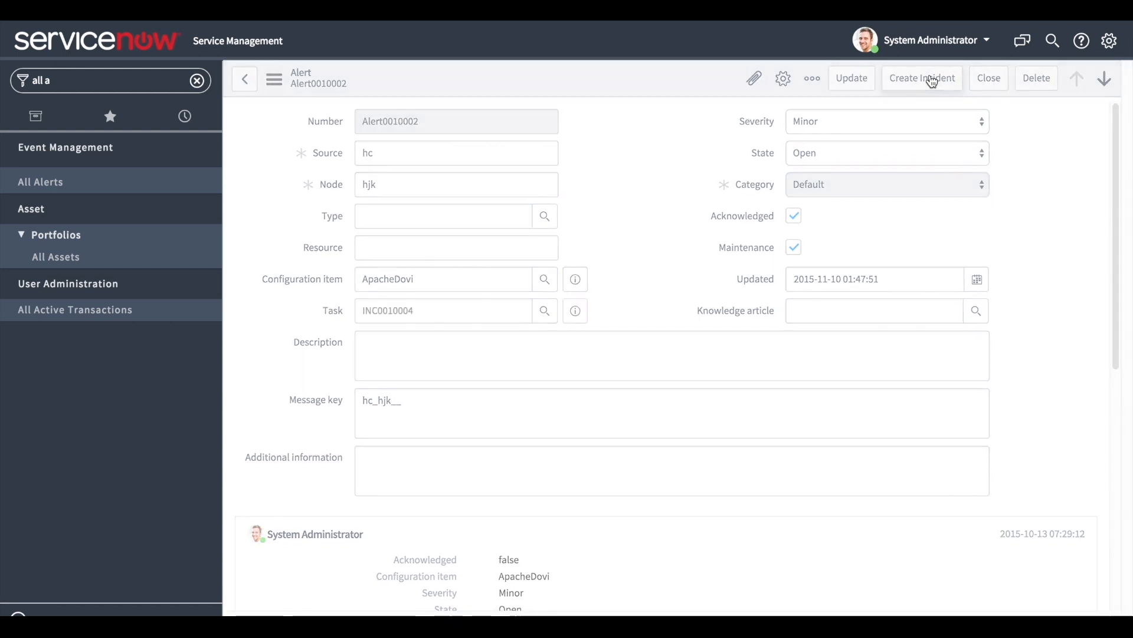
pyautogui.click(922, 78)
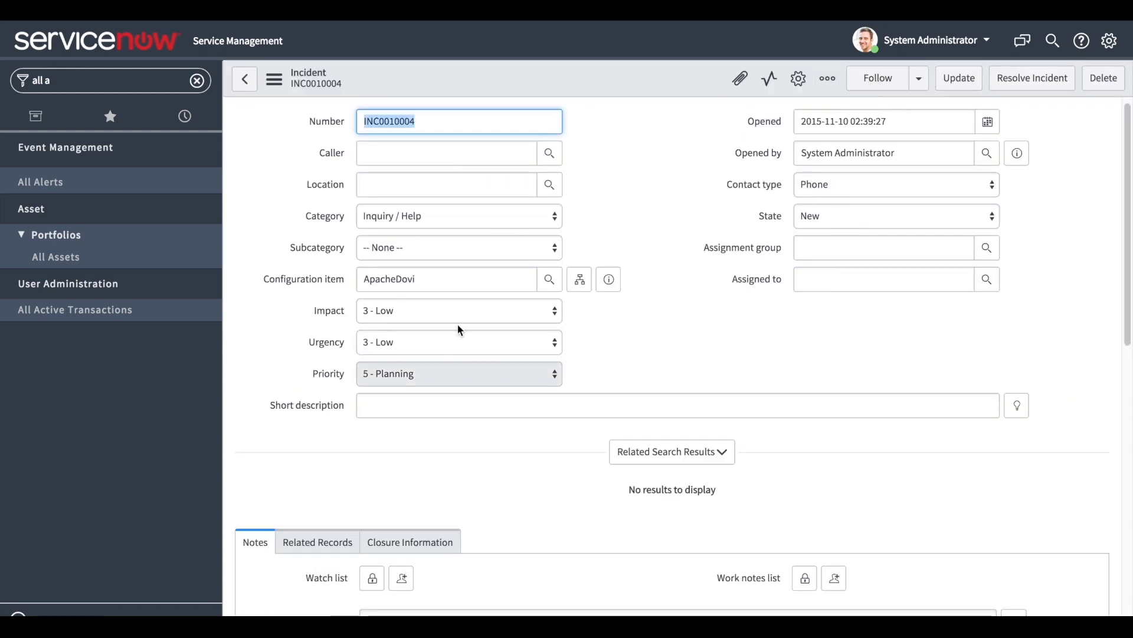
pyautogui.write('test')
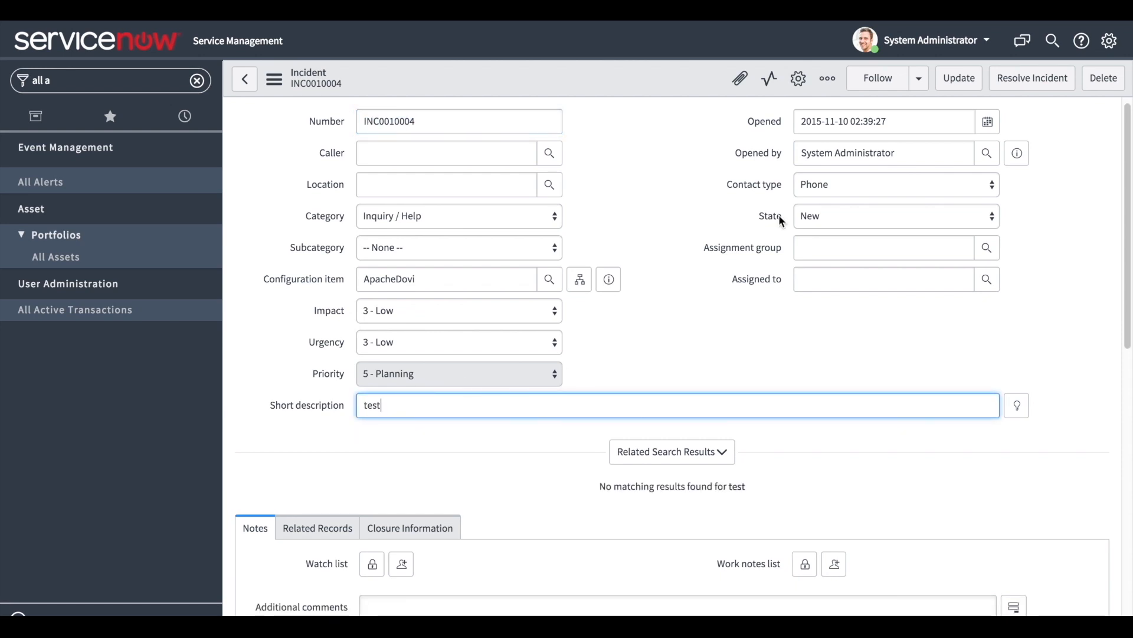
pyautogui.click(41, 181)
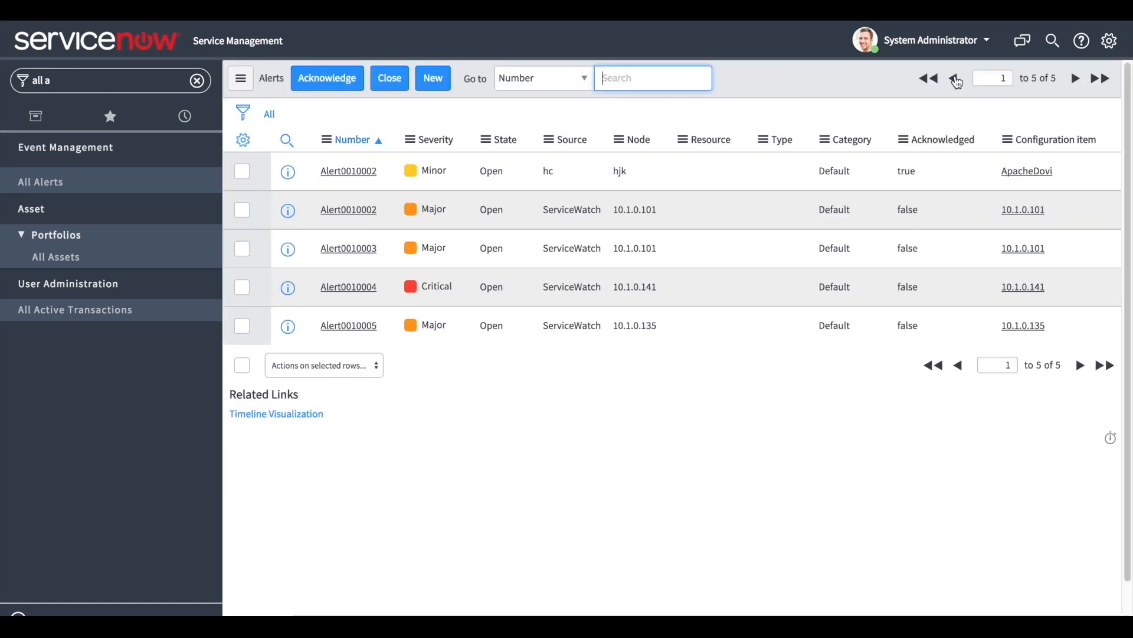
# Confirm Alert0010002 references INC0010004, then view Event Management Overview and Alert Timeline
pyautogui.click(348, 171)
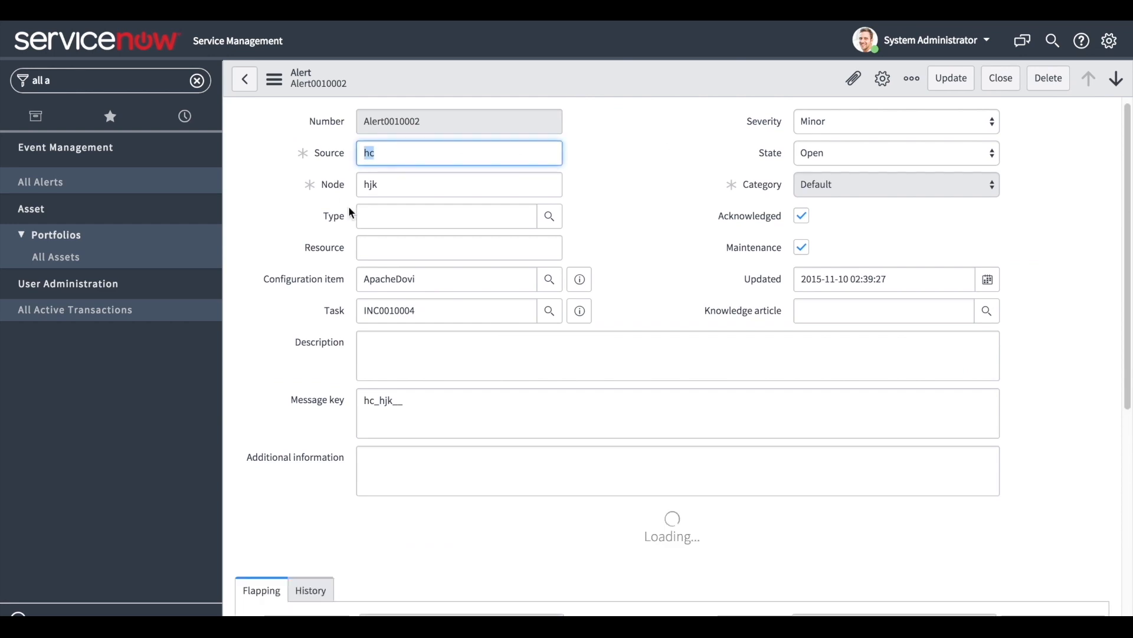
pyautogui.click(549, 310)
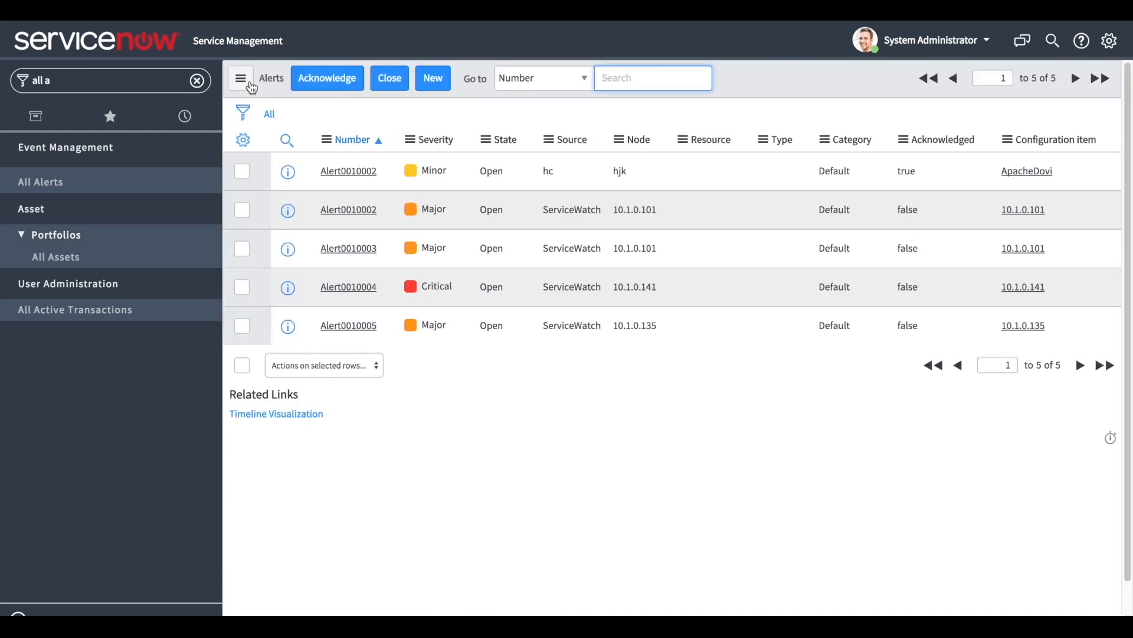
pyautogui.moveTo(326, 78)
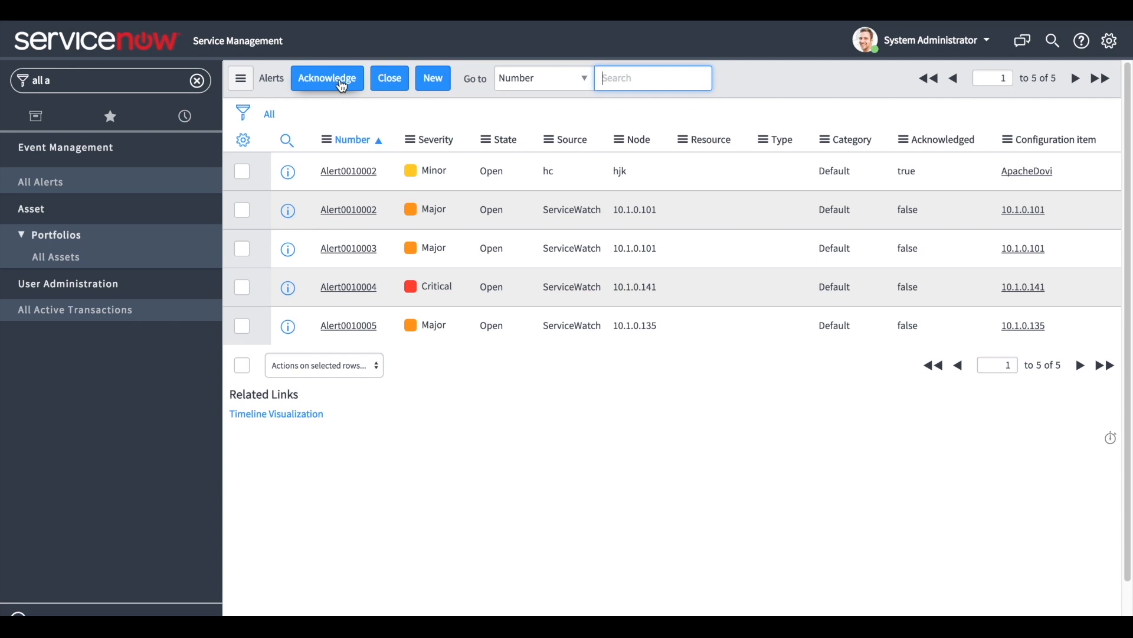
pyautogui.write('over')
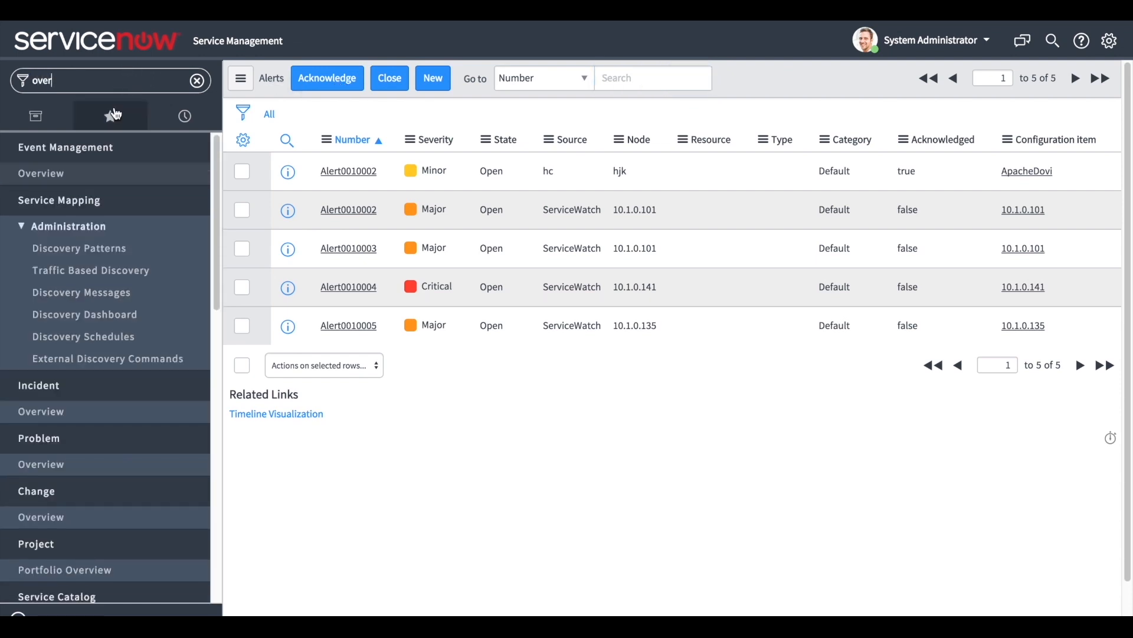
pyautogui.click(40, 173)
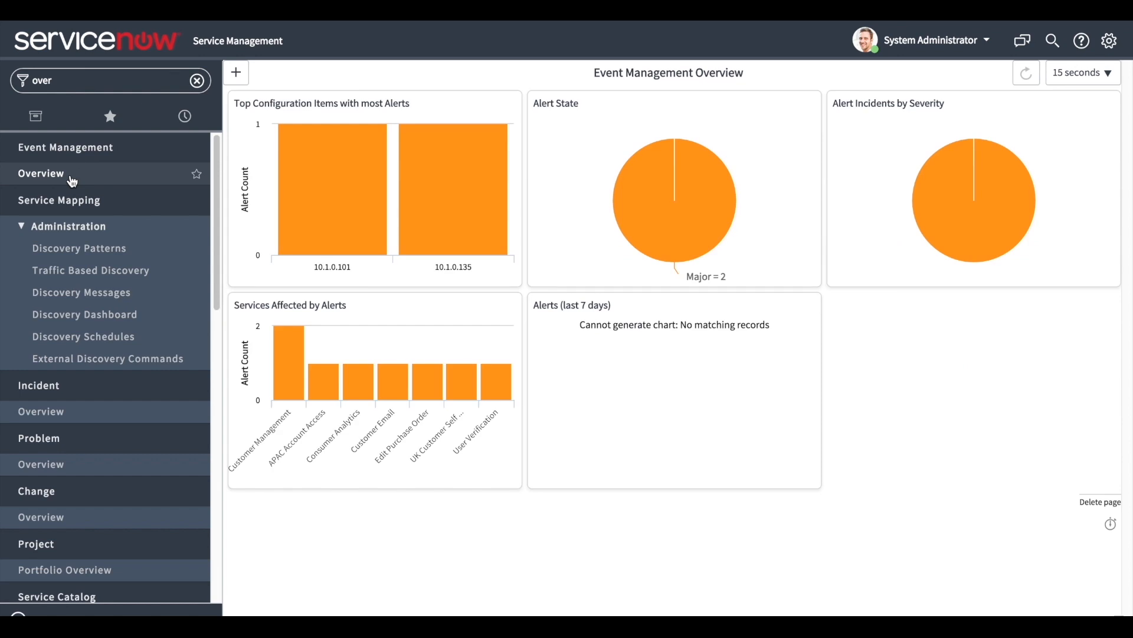
pyautogui.moveTo(599, 347)
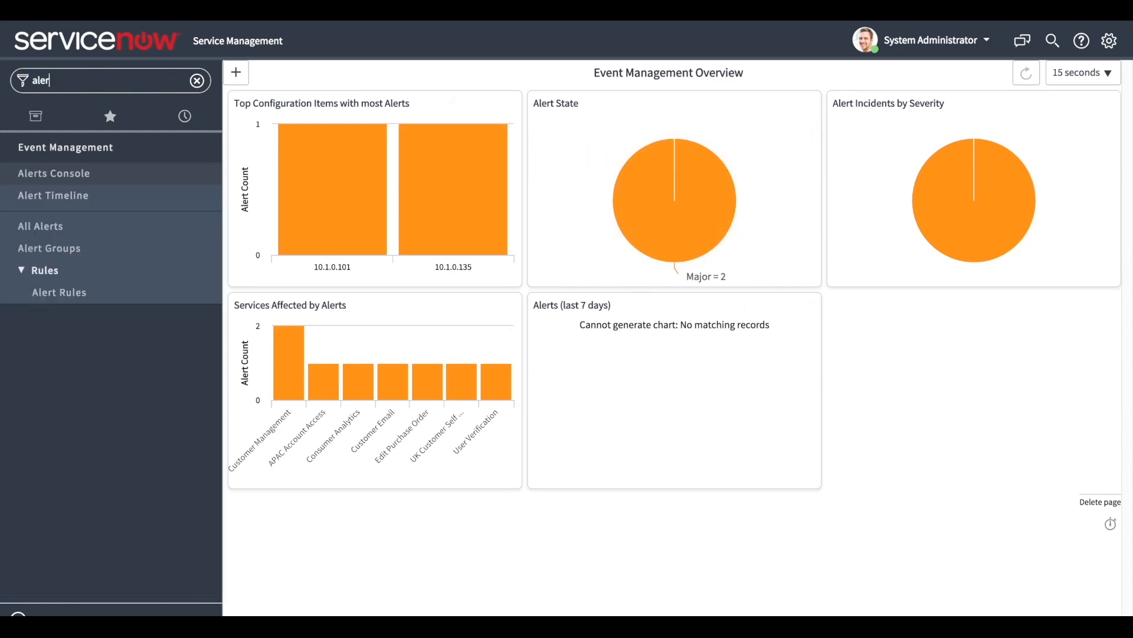
pyautogui.click(52, 195)
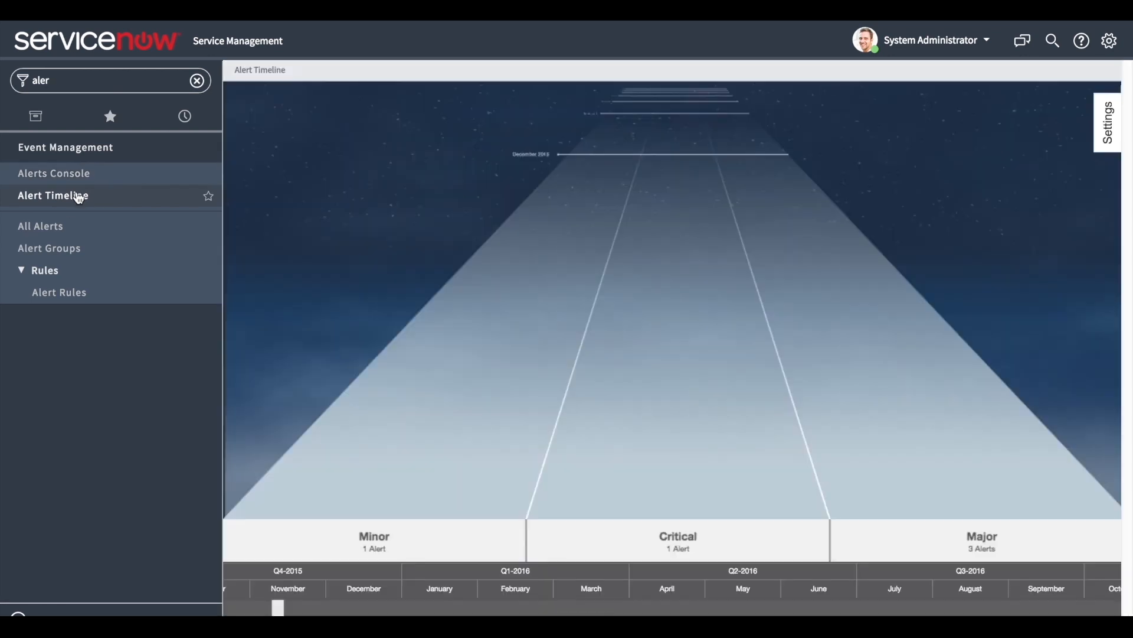